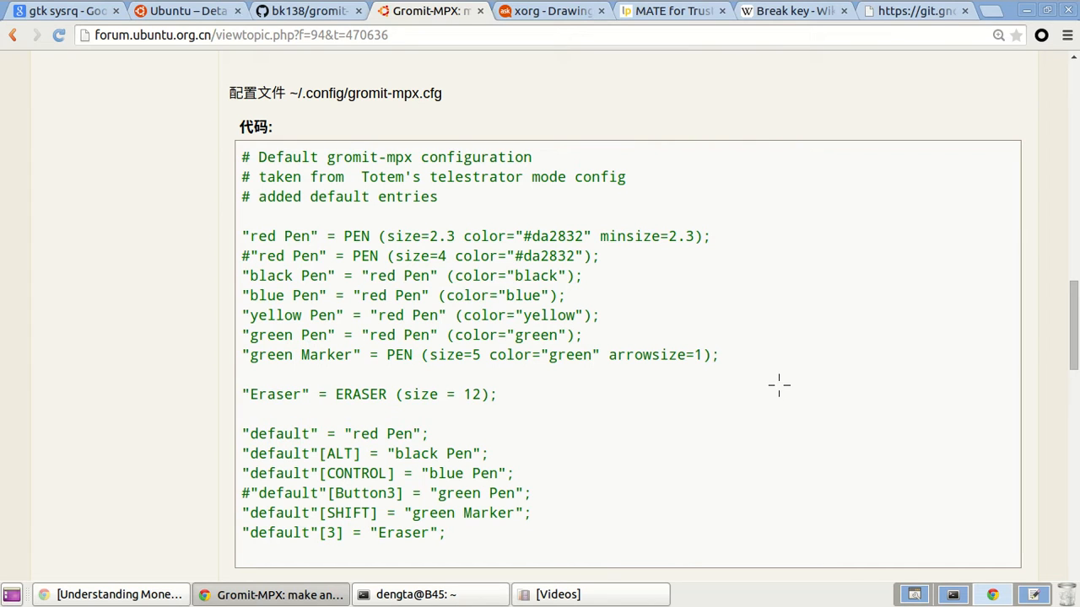
Underline the default red, ALT black and CONTROL blue Pen lines in their own colours
drag(447, 432, 543, 420)
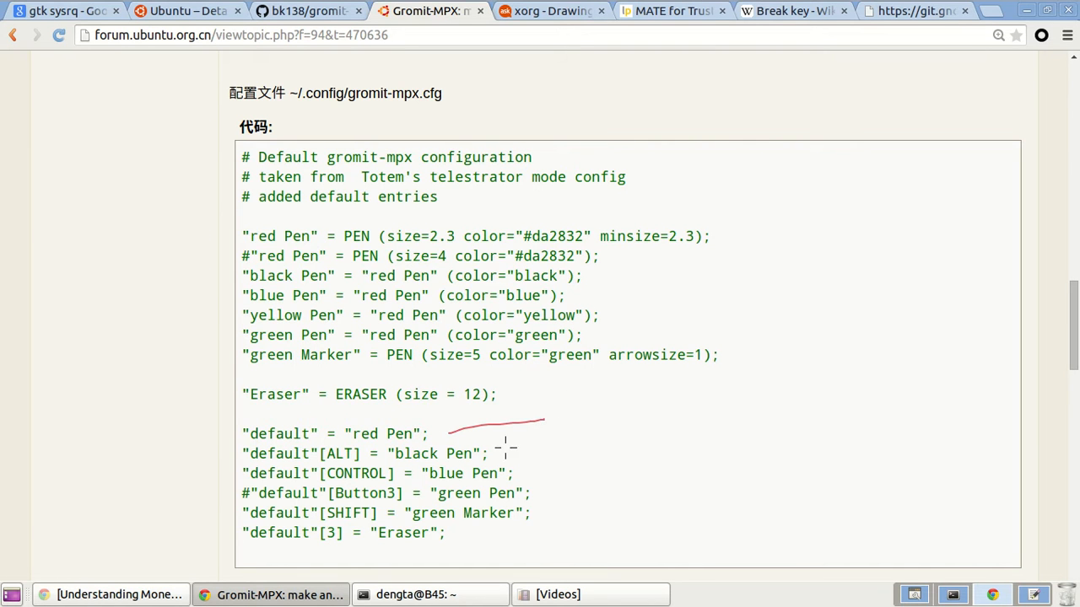
drag(506, 449, 617, 438)
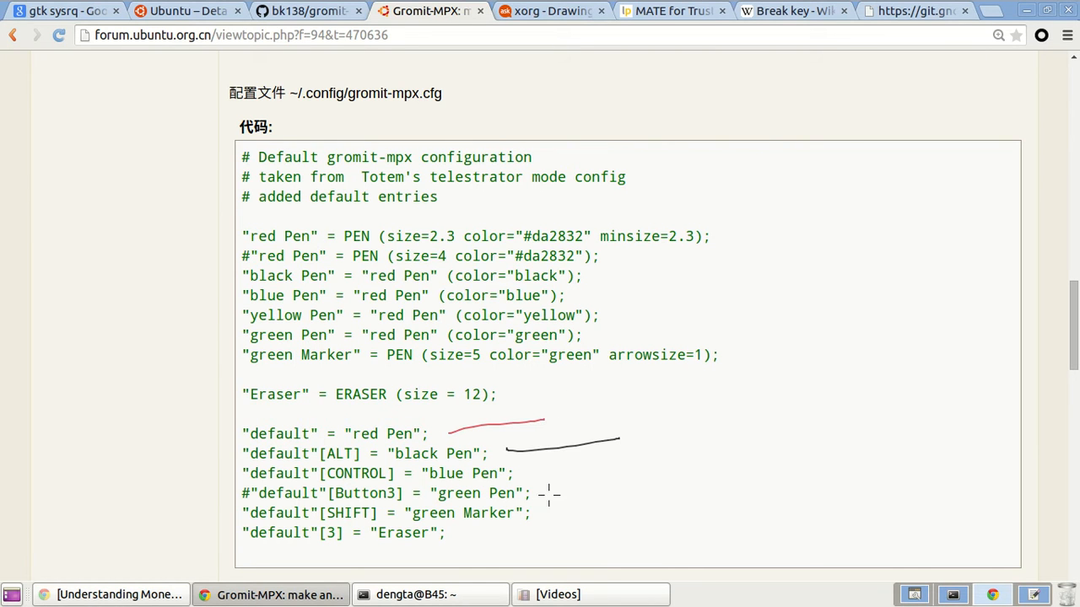
drag(547, 483, 611, 471)
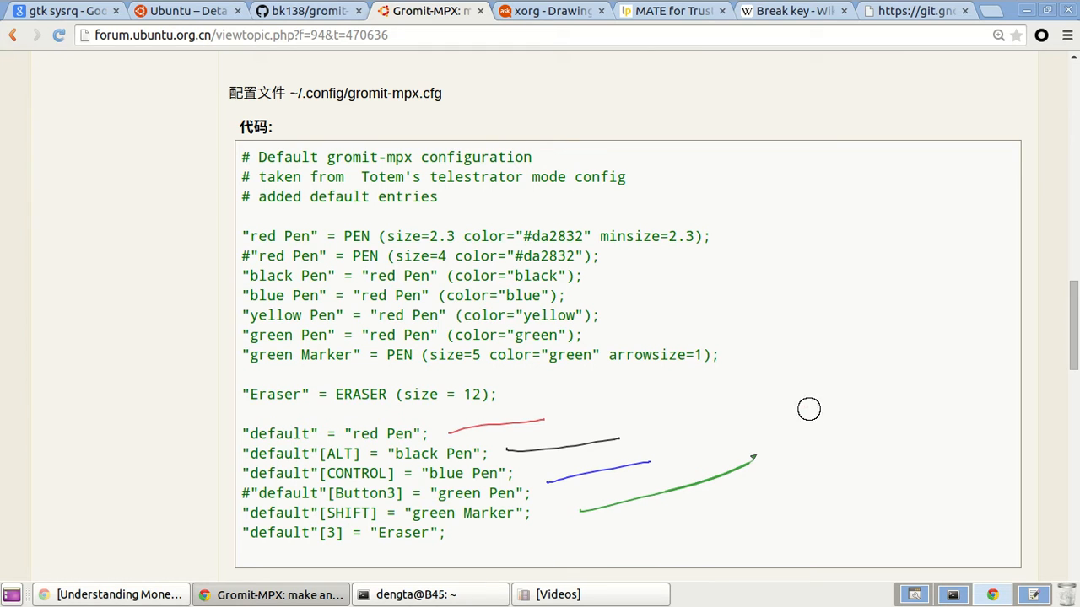
mouse_move(808, 410)
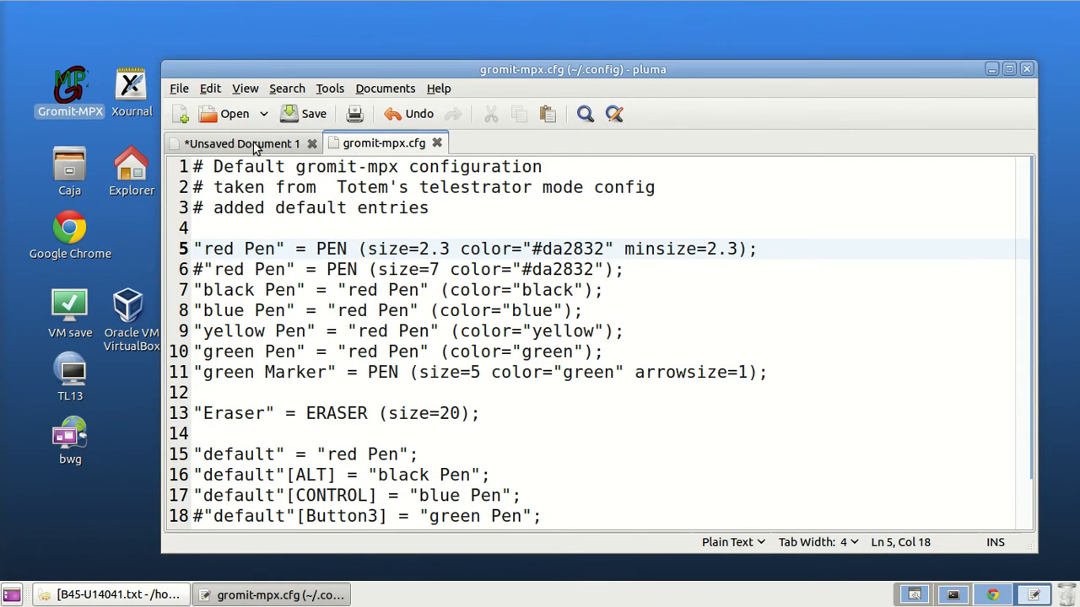
Show the Gromit-MPX vs Compiz notes and underline a line in them
click(243, 142)
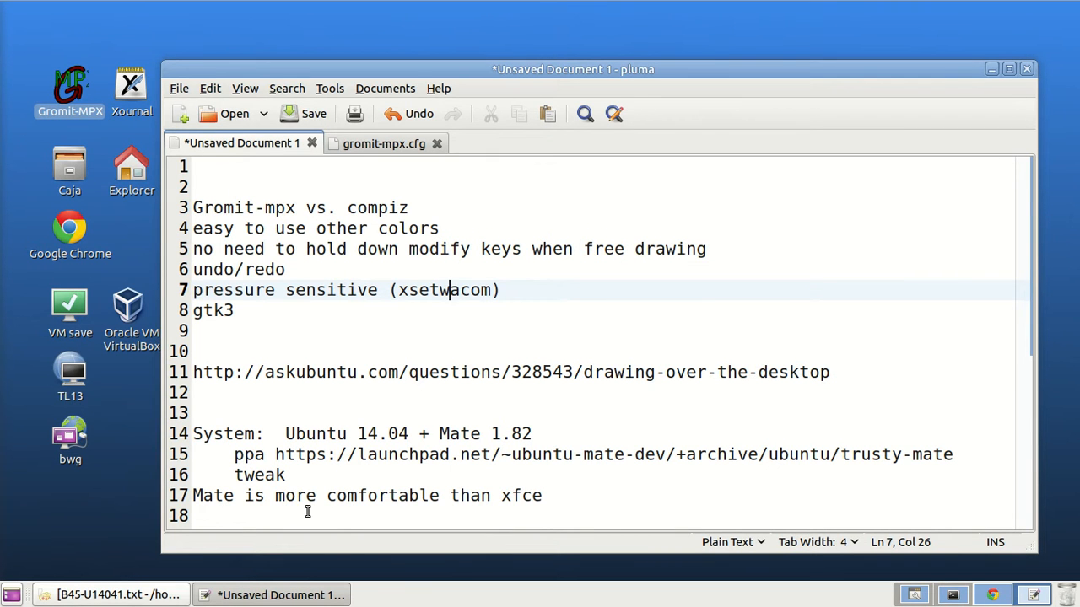
drag(385, 263, 512, 256)
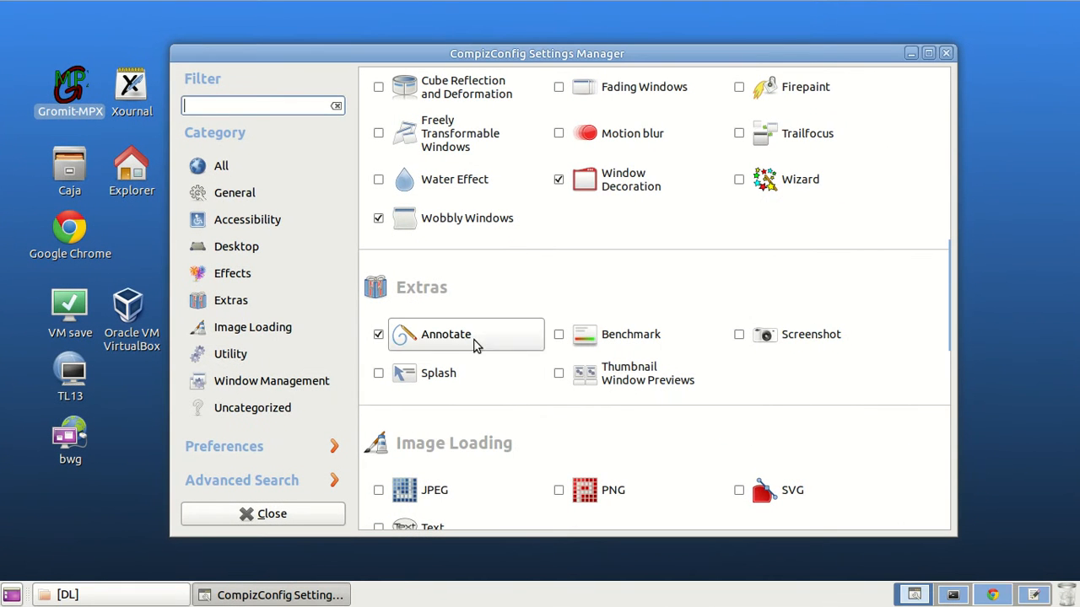
View the Annotate plugin's draw bindings and colours, then return to the notes
click(446, 334)
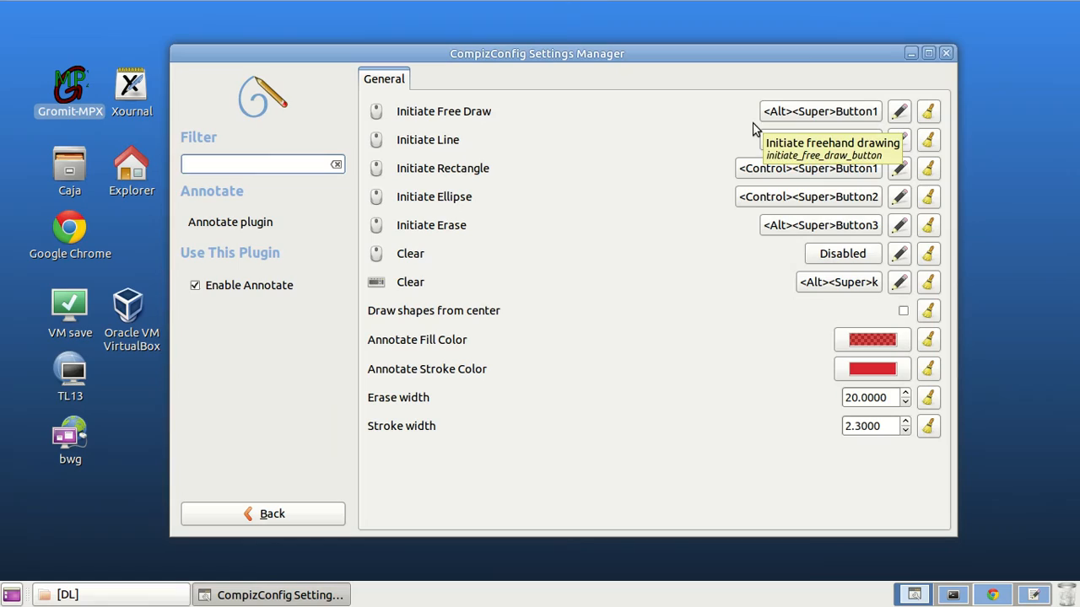
click(263, 513)
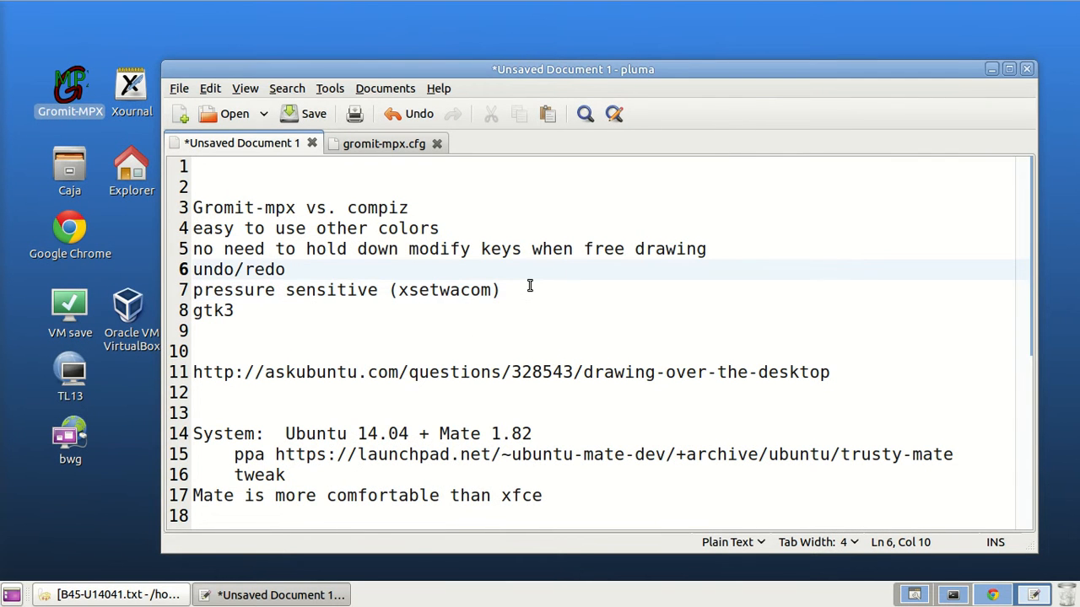
mouse_move(529, 290)
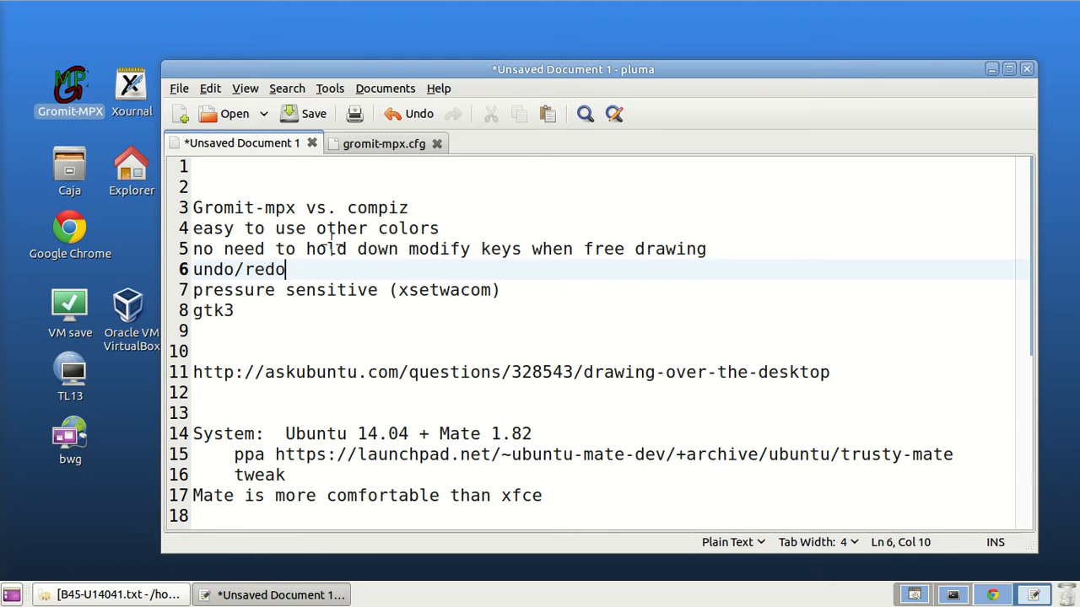
mouse_move(381, 270)
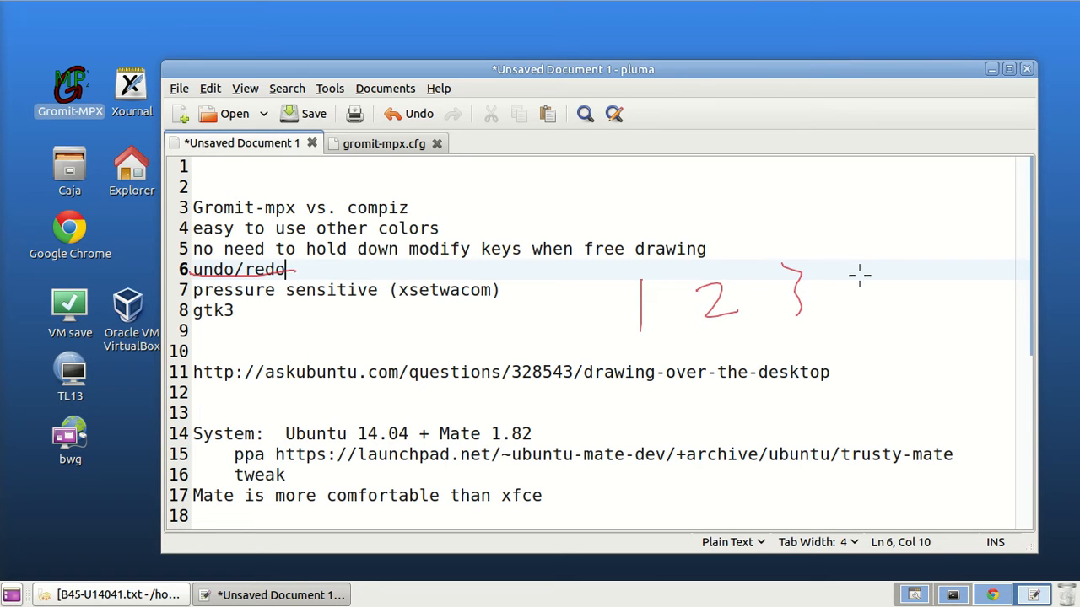
Draw a number beside the undo/redo note and move to the empty line after gtk3
drag(890, 250, 877, 303)
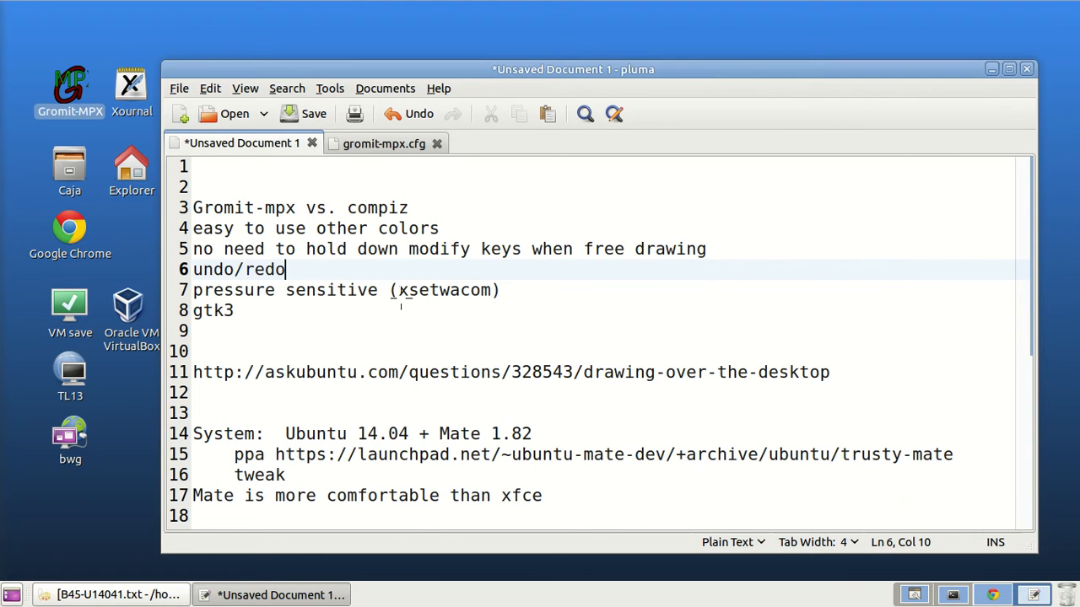
mouse_move(401, 297)
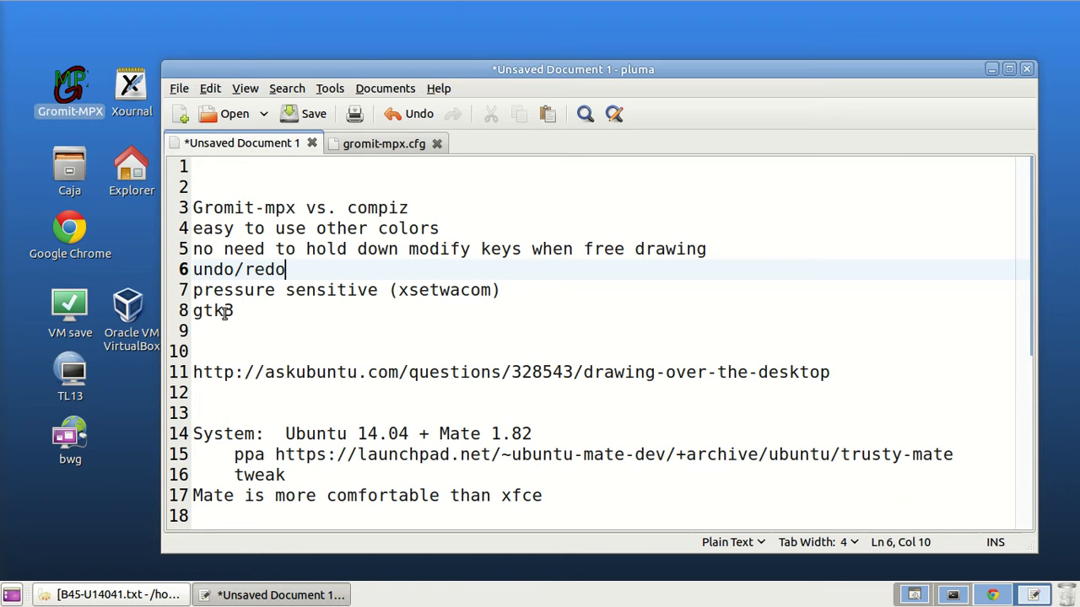
click(263, 331)
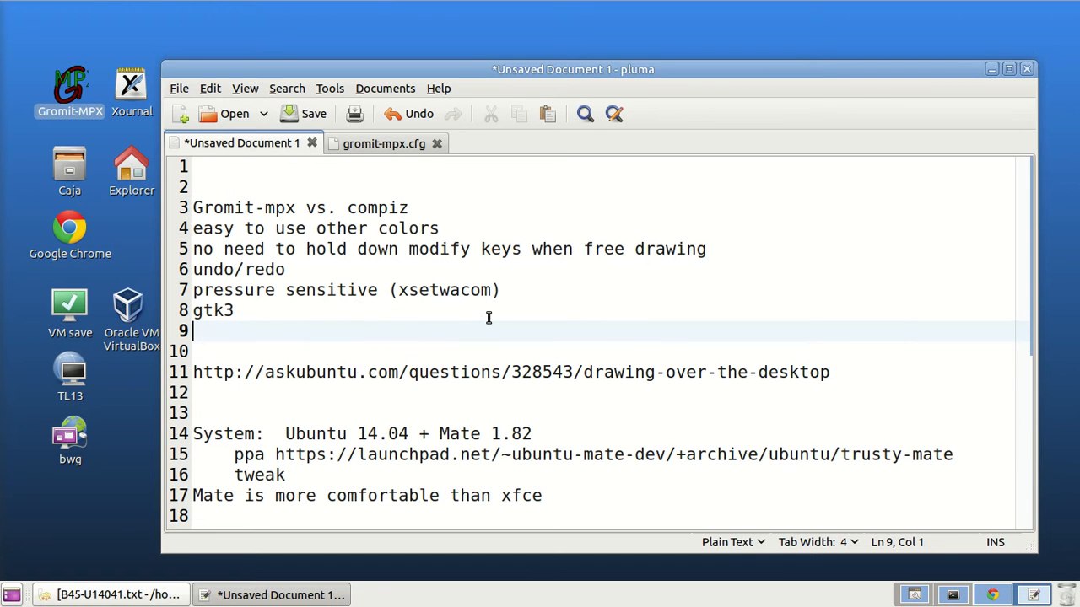
mouse_move(493, 317)
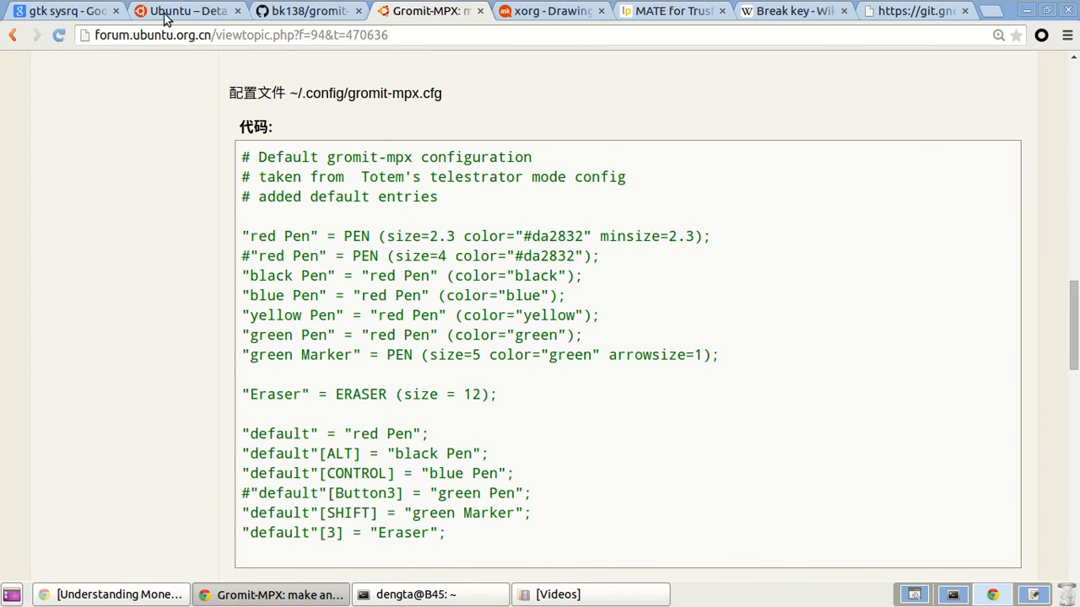
View the Ubuntu package page for gromit-mpx 1.1-2
click(184, 10)
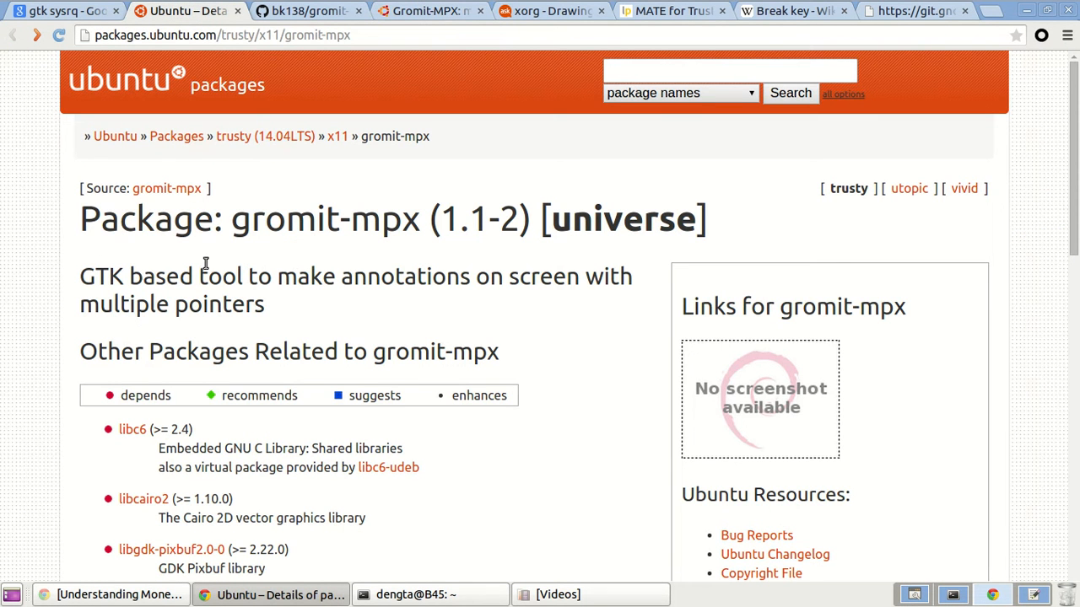
mouse_move(81, 227)
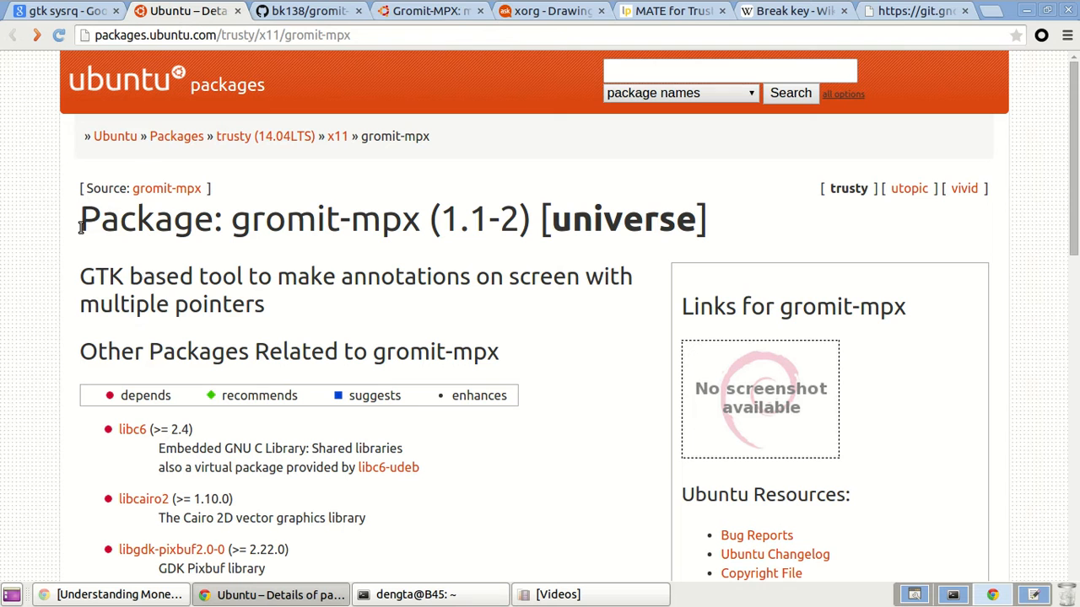
mouse_move(223, 189)
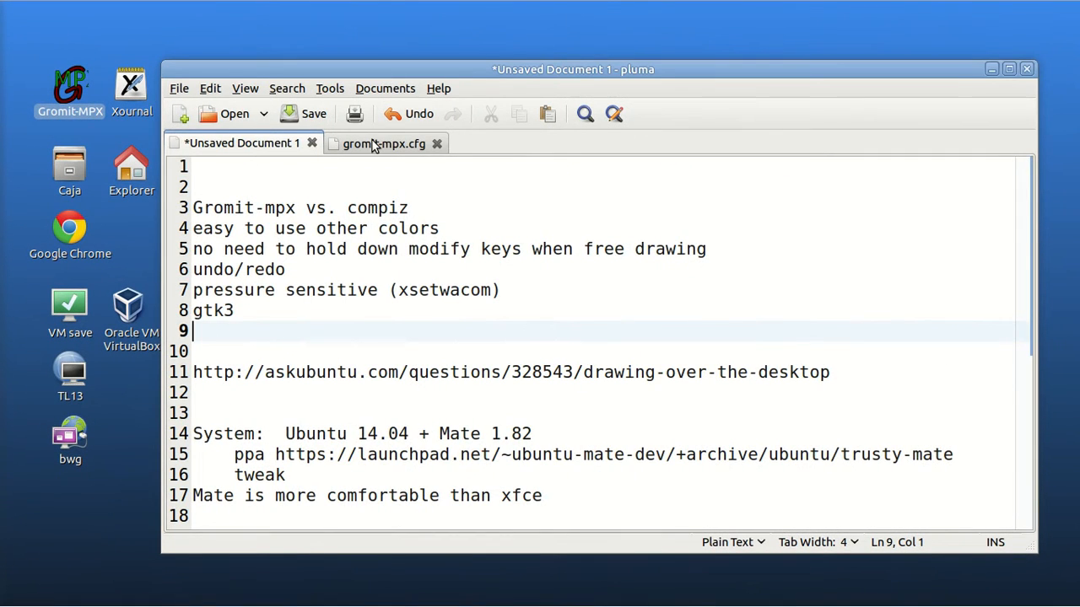
Comment out the size 2.3 red Pen line with # in gromit-mpx.cfg and save the file
click(383, 143)
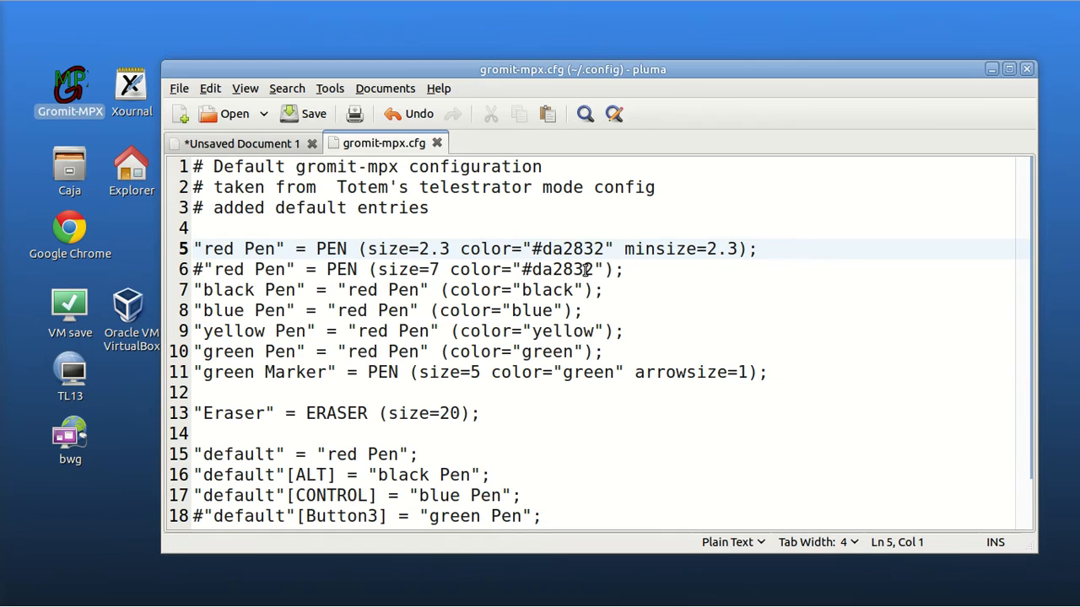
text(#)
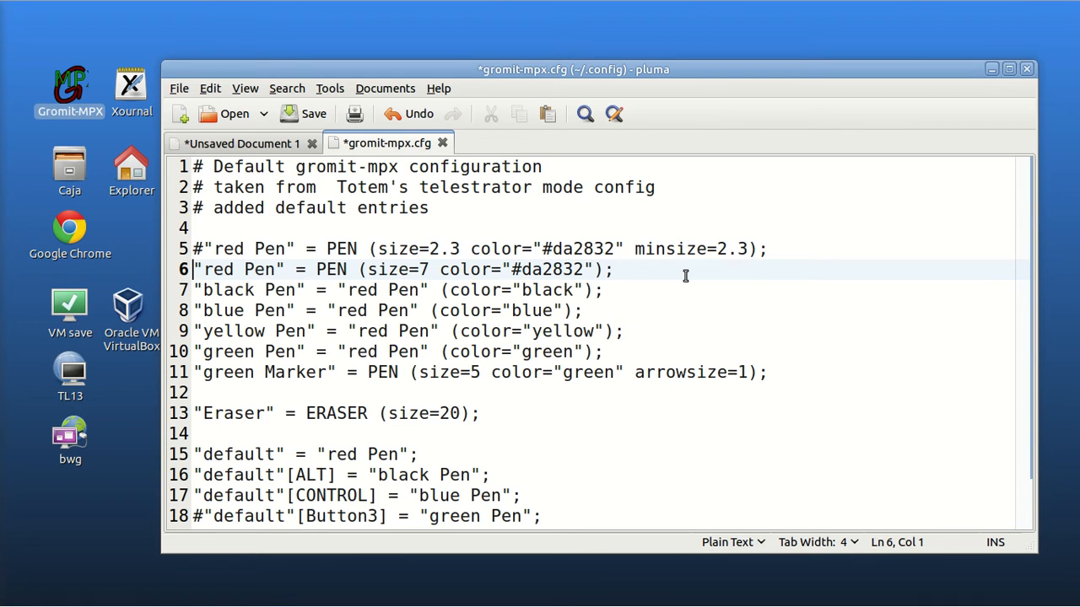
mouse_move(245, 137)
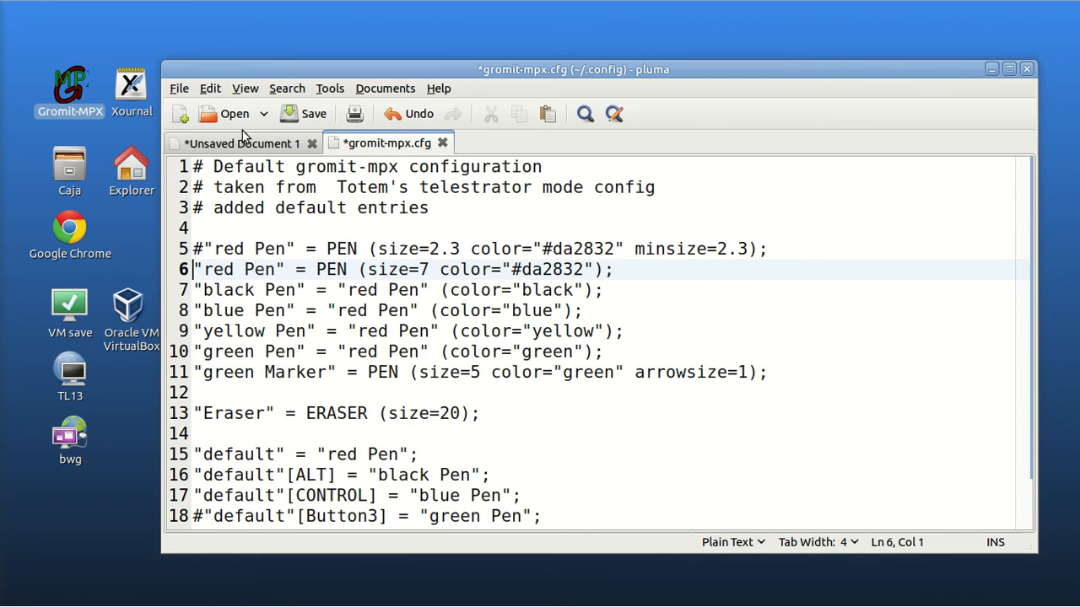
click(314, 113)
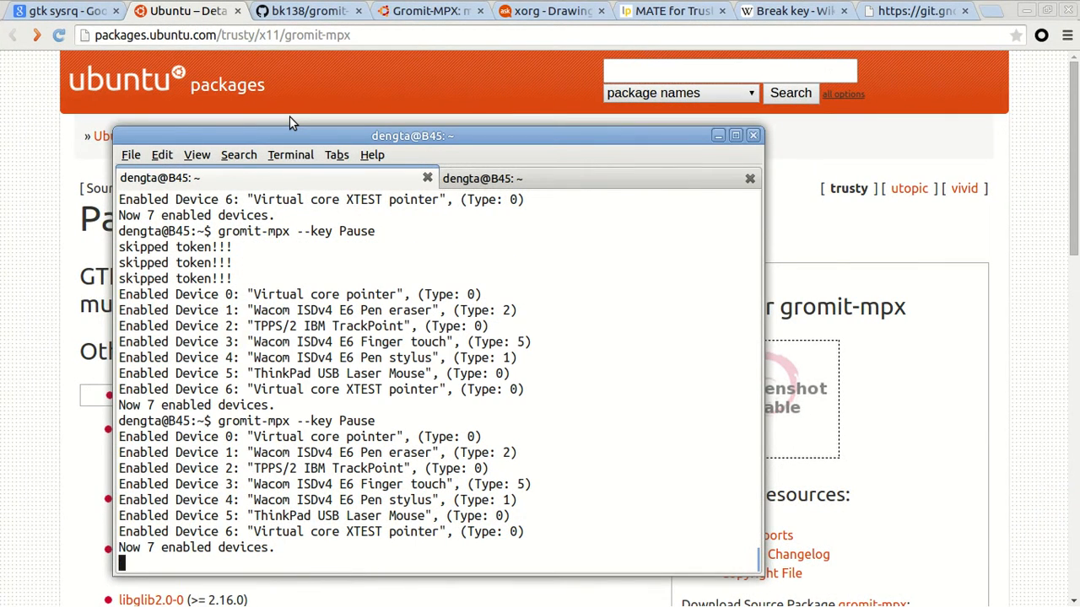
mouse_move(589, 365)
text(xsetwacom --set "Wacom ISDv4 E6 Pen stylus" PressureCurve "0 0 100 100")
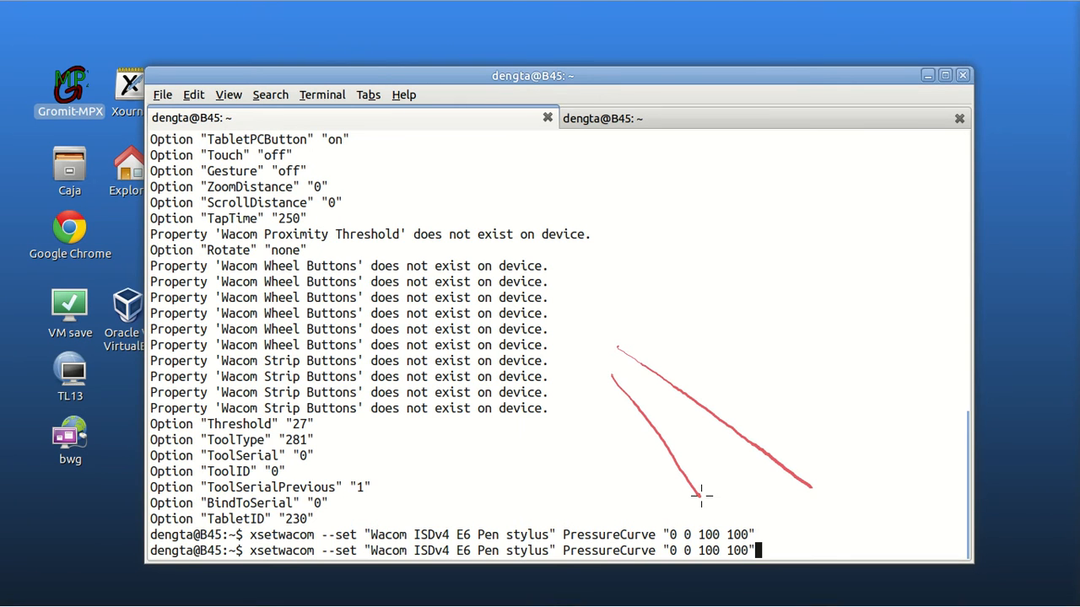
mouse_move(591, 374)
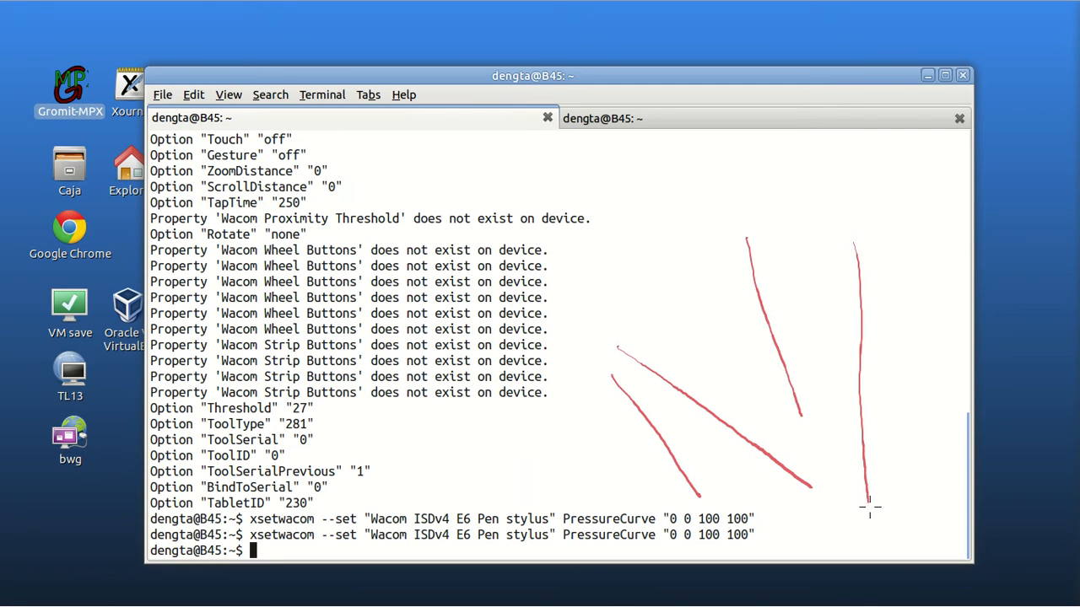
Draw pressure-varying test strokes and query all settings of the "Wacom ISDv4 E6 Pen stylus"
drag(692, 357, 874, 312)
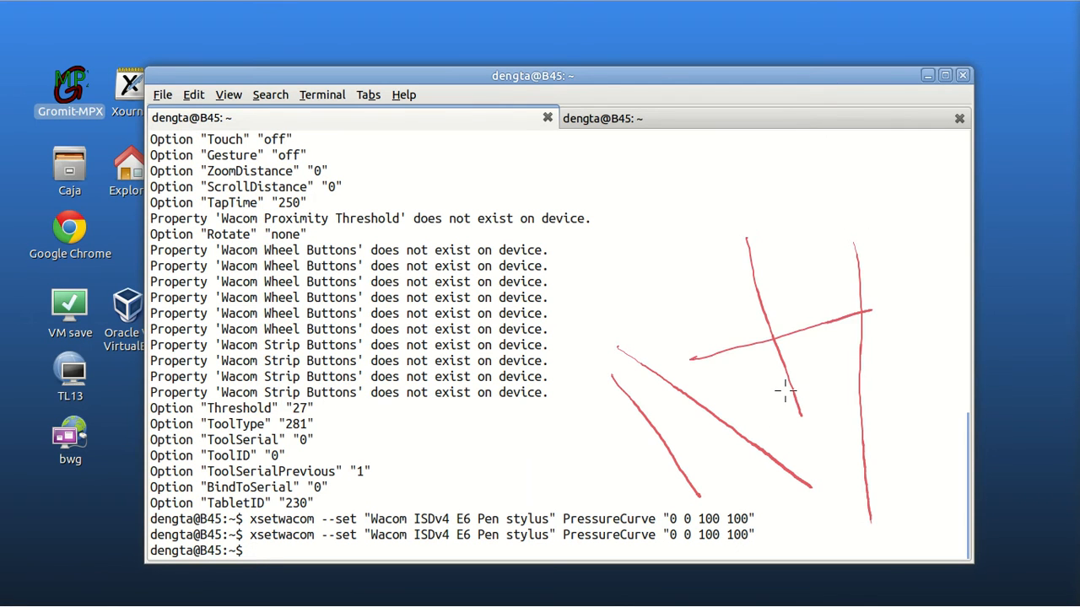
text(xsetwacom --get "Wacom ISDv4 E6 Pen stylus" all)
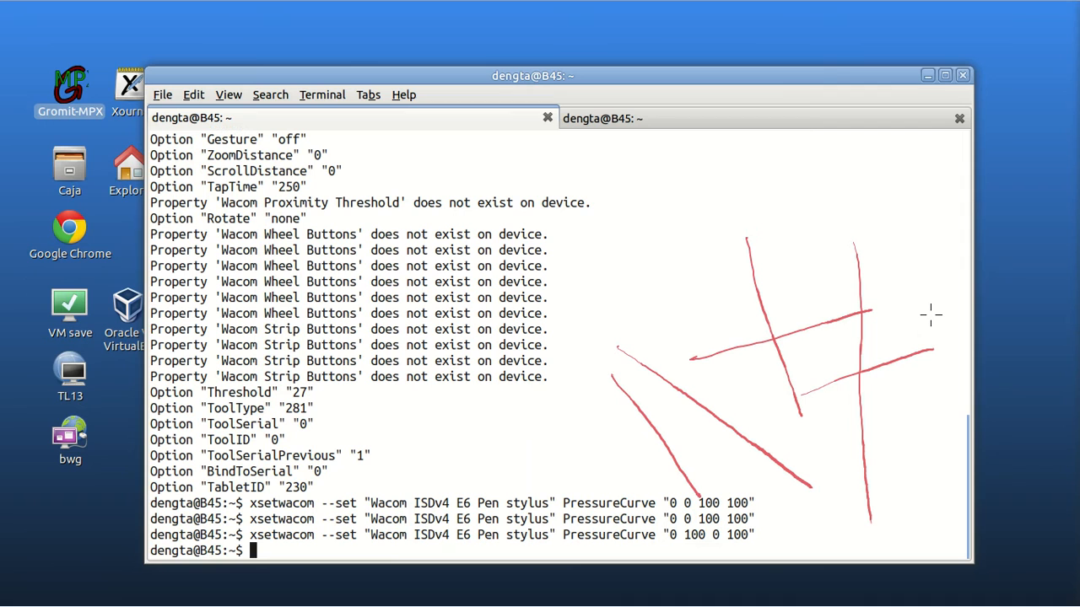
drag(616, 223, 661, 430)
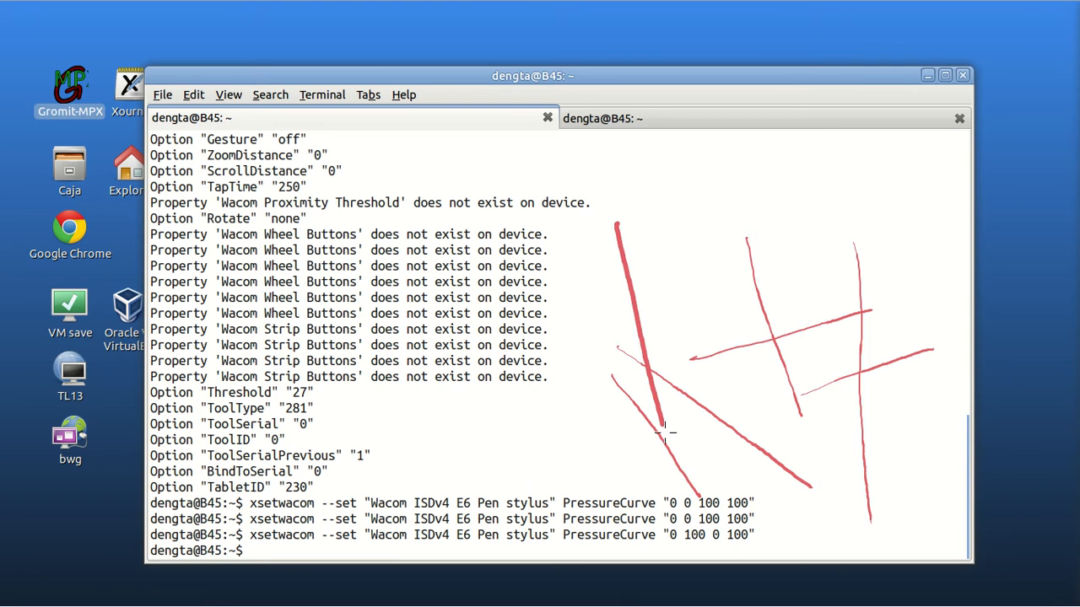
drag(692, 236, 732, 582)
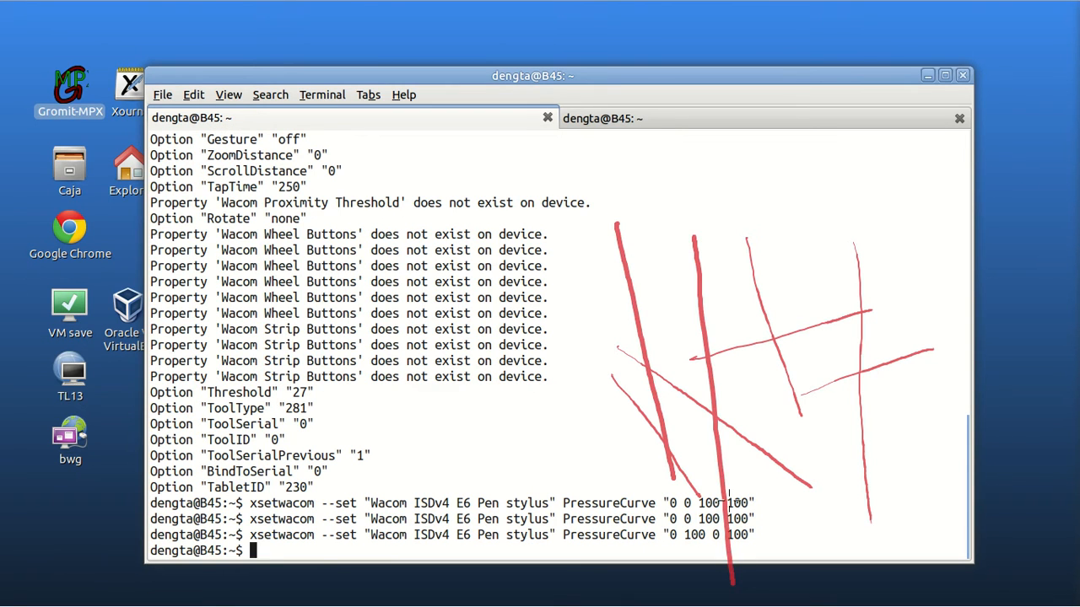
drag(914, 236, 928, 540)
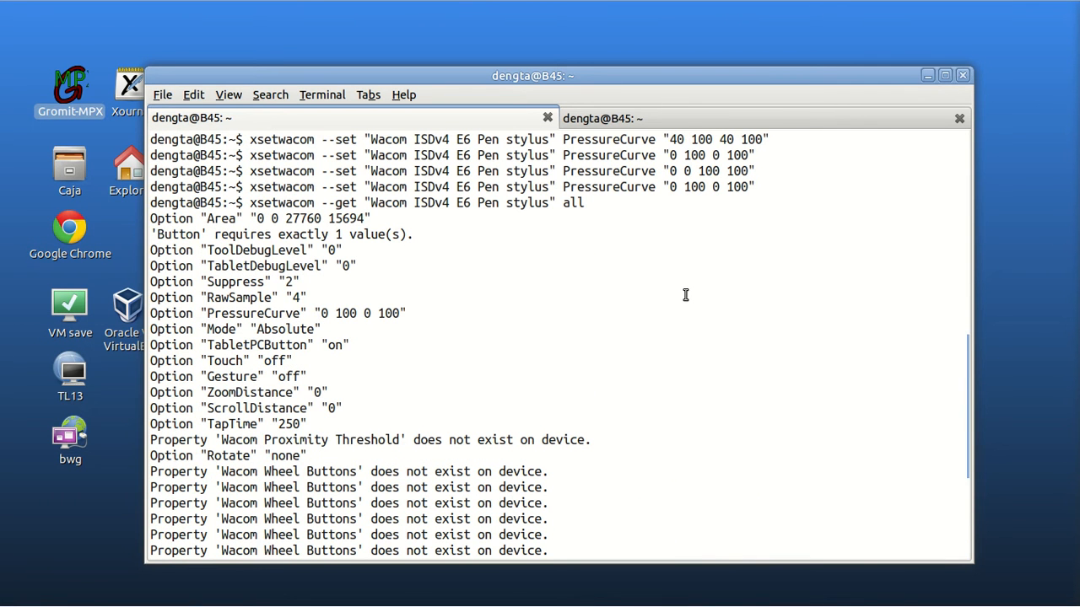
Underline the xsetwacom --get command line and scroll through its output
drag(244, 212, 587, 218)
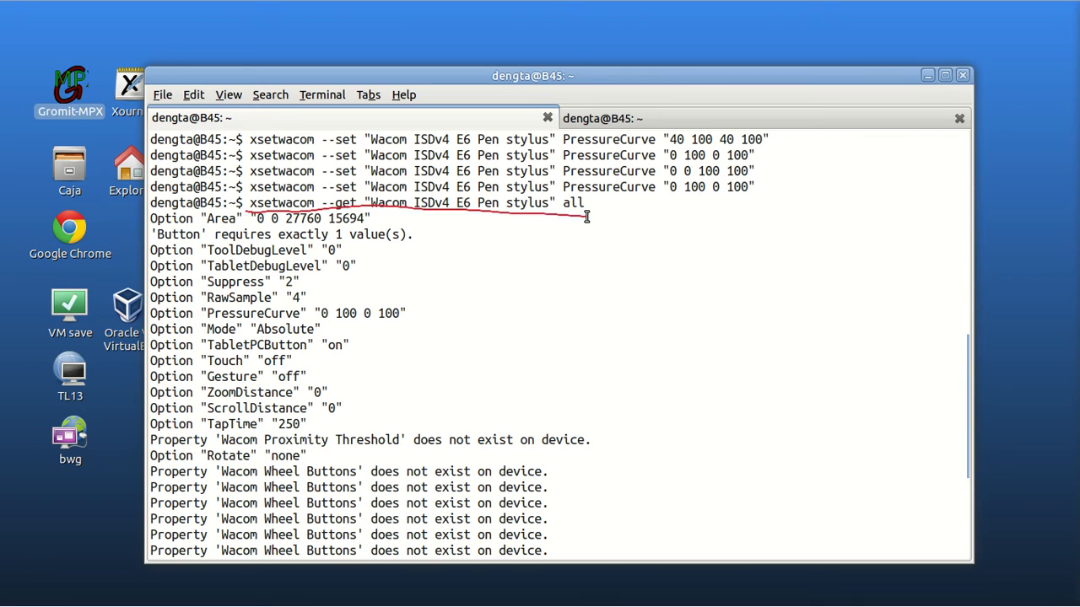
scroll(down, 3)
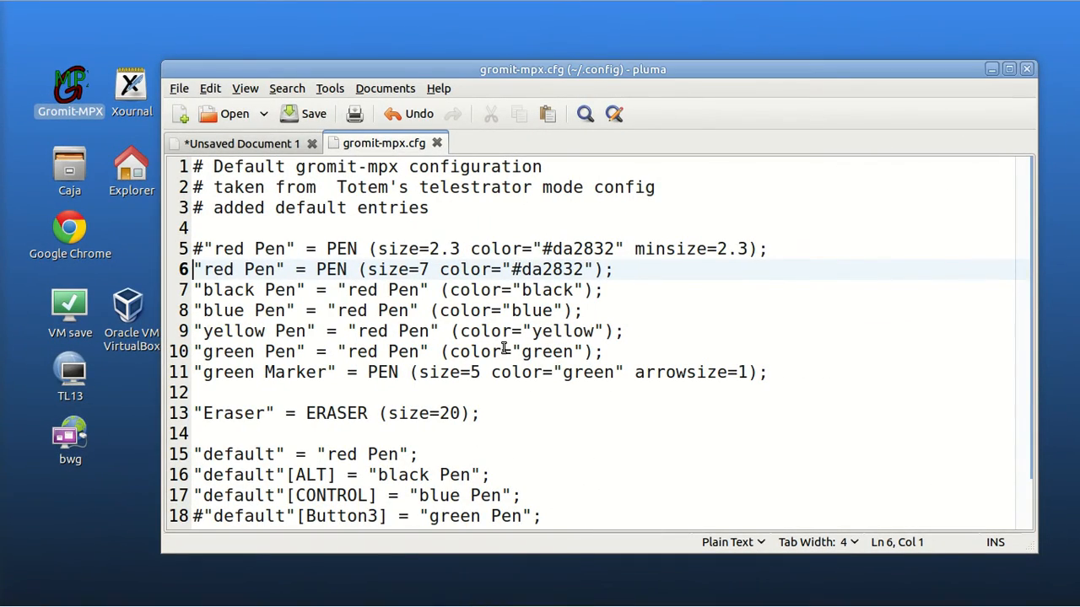
Re-comment the size 7 Pen line with # and show the comparison notes again
text(#)
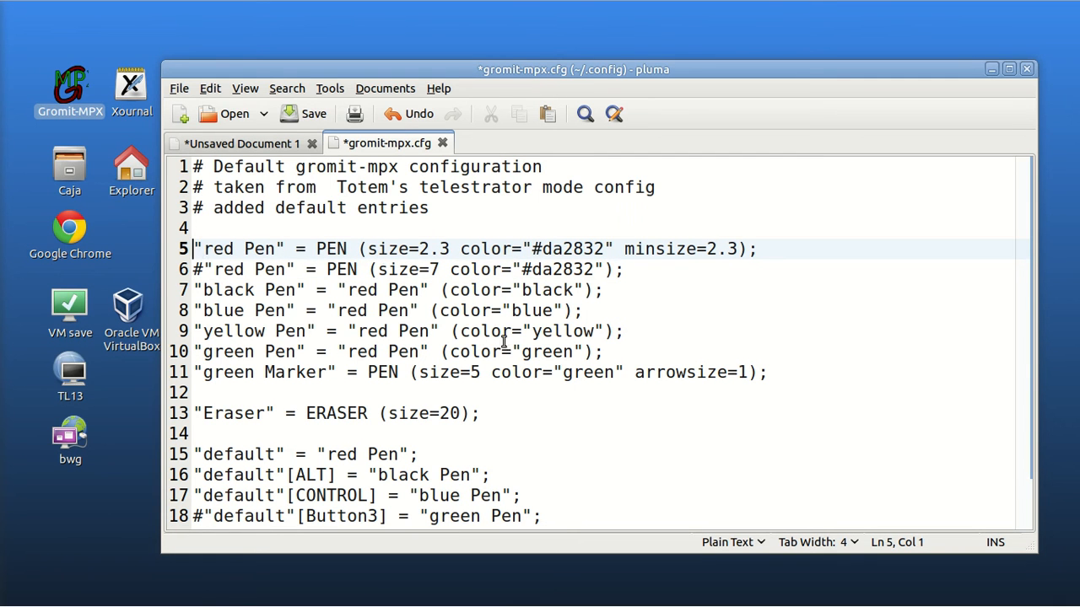
click(243, 142)
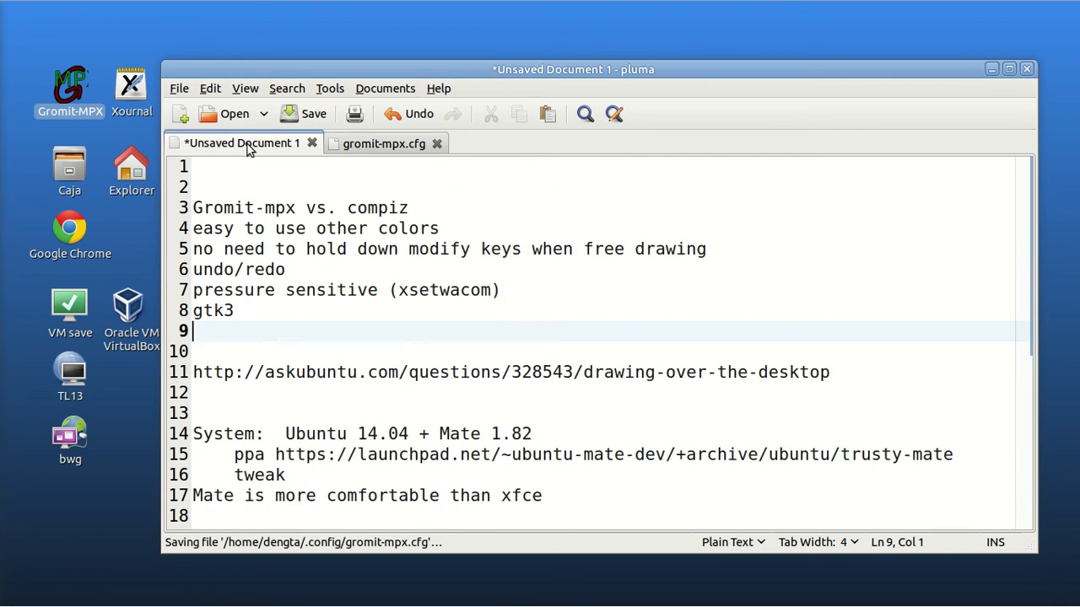
mouse_move(685, 285)
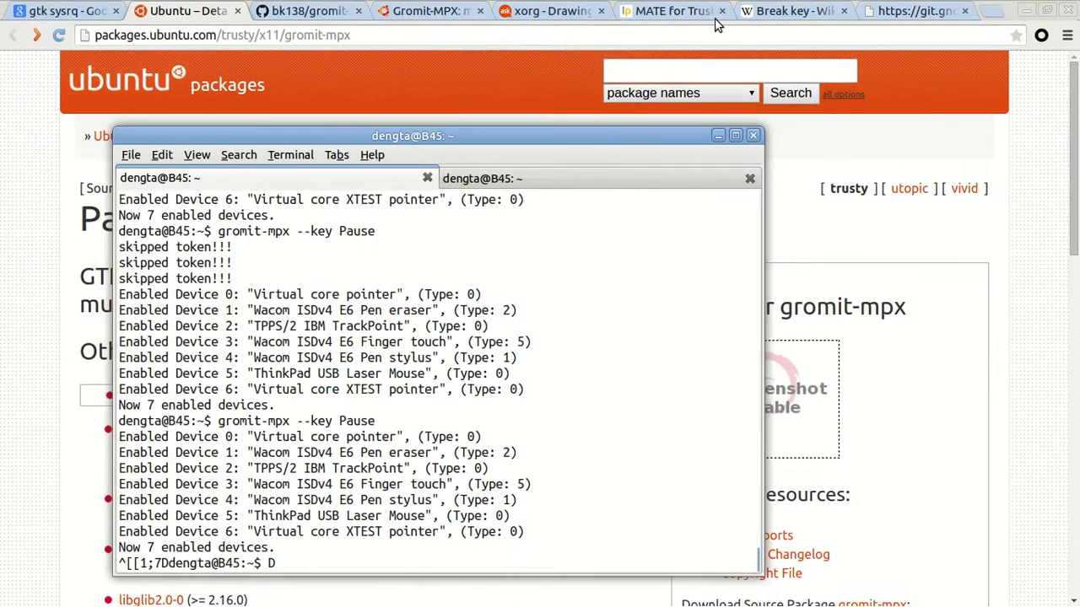
Show the Ask Ubuntu 'Drawing over the desktop' question and its Compiz Option 1 answer
click(553, 10)
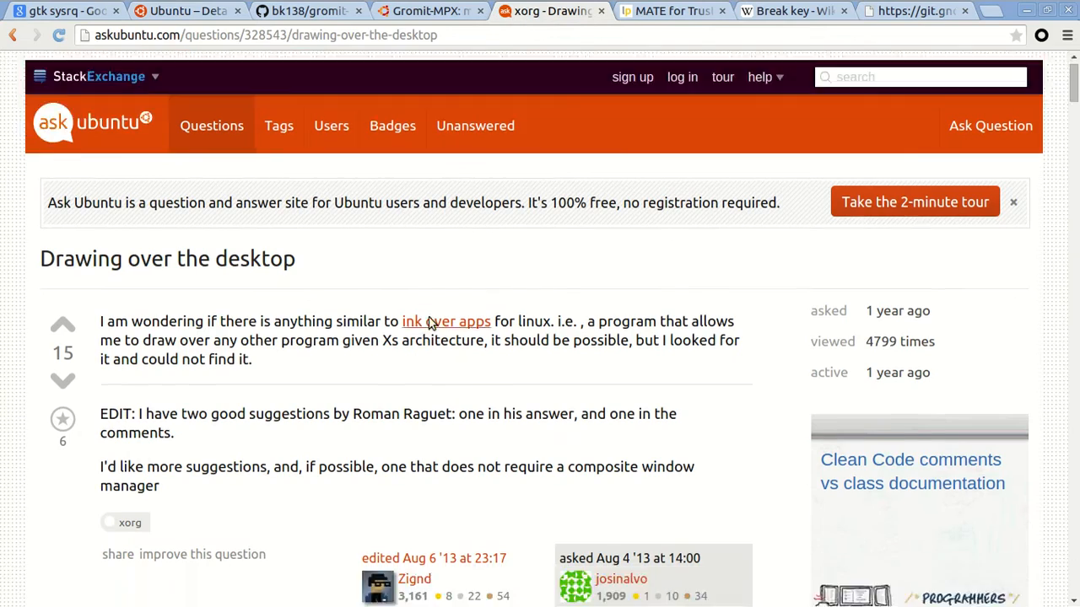
scroll(down, 3)
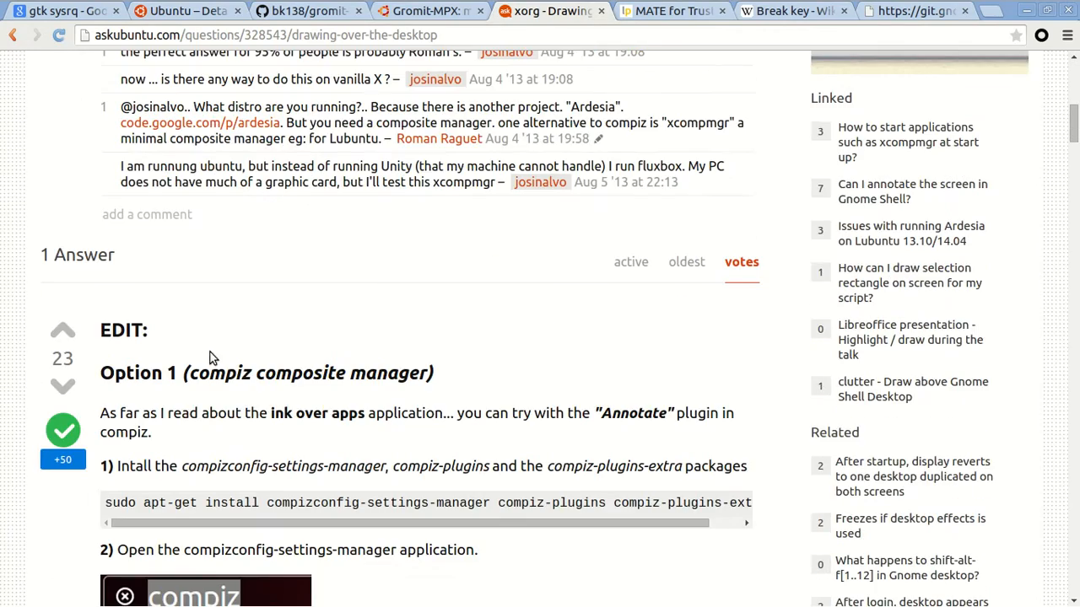
scroll(down, 3)
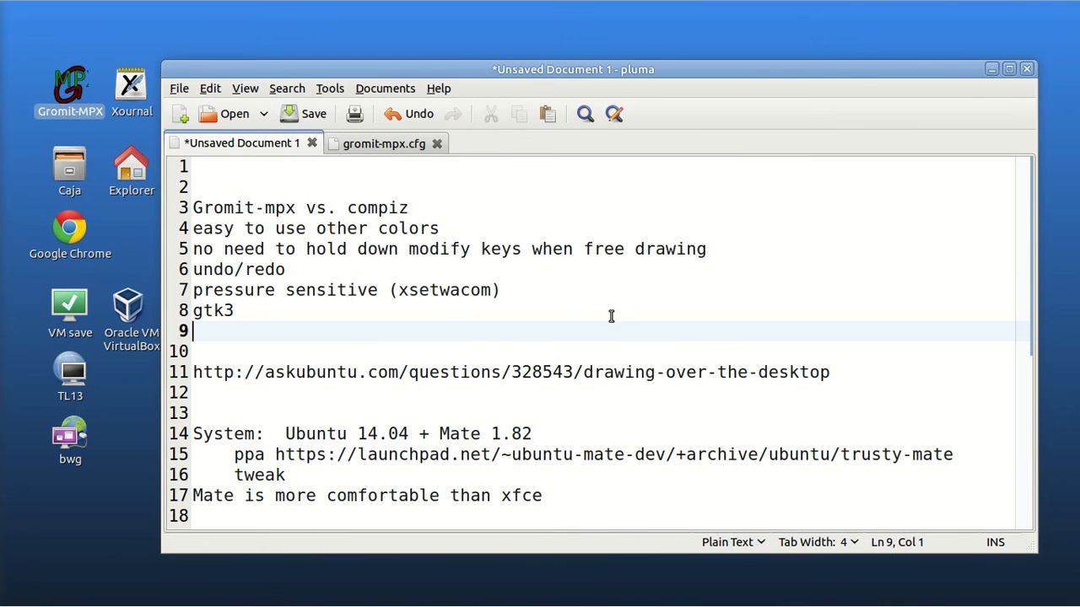
Browse the System Tools menu entries and bring up the MATE for Trusty PPA page
scroll(down, 3)
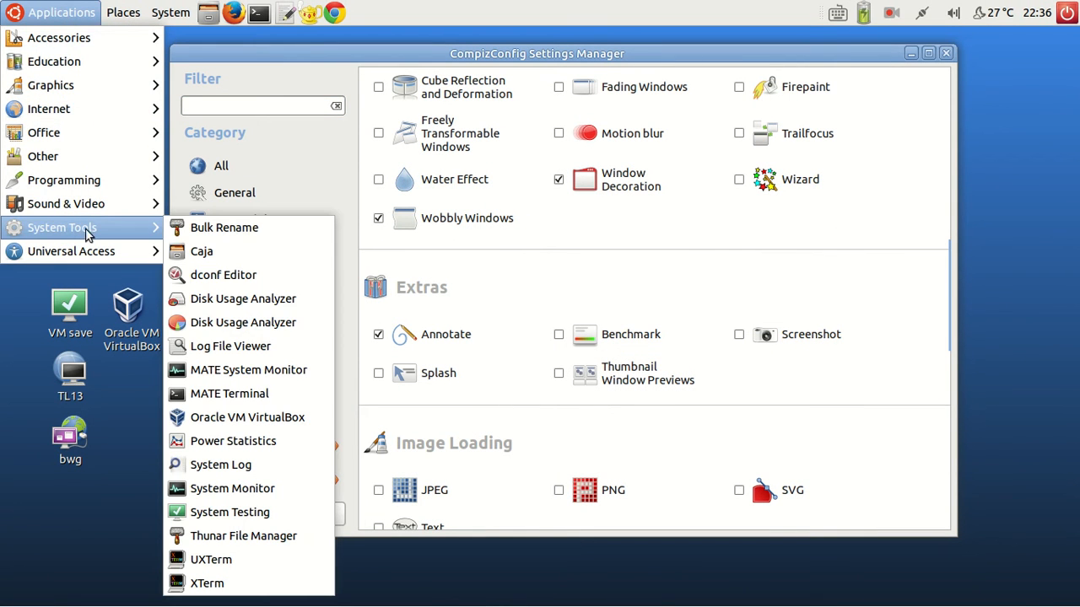
mouse_move(248, 369)
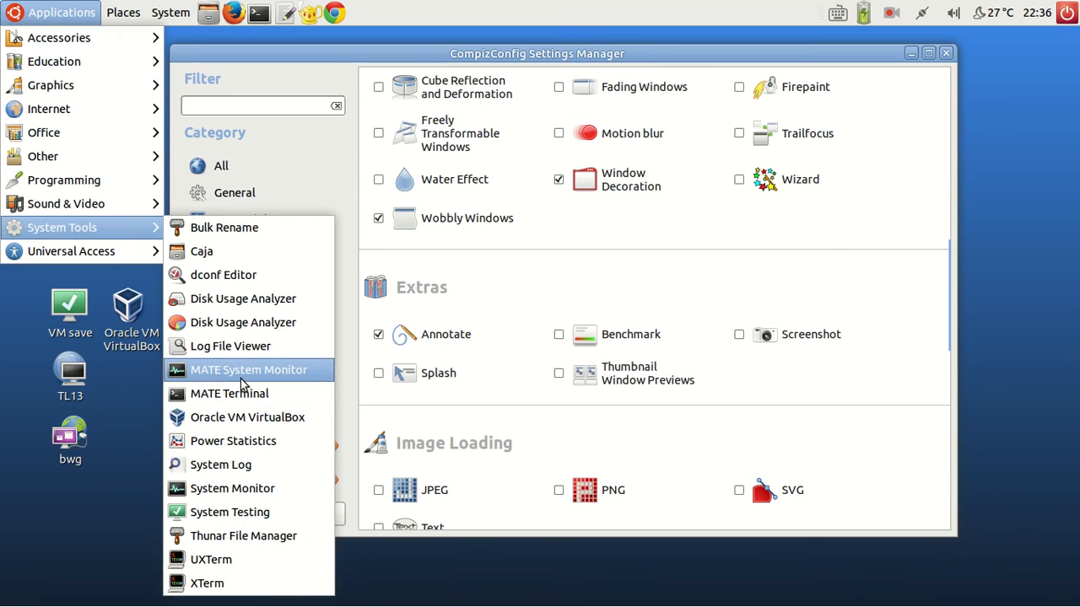
click(250, 370)
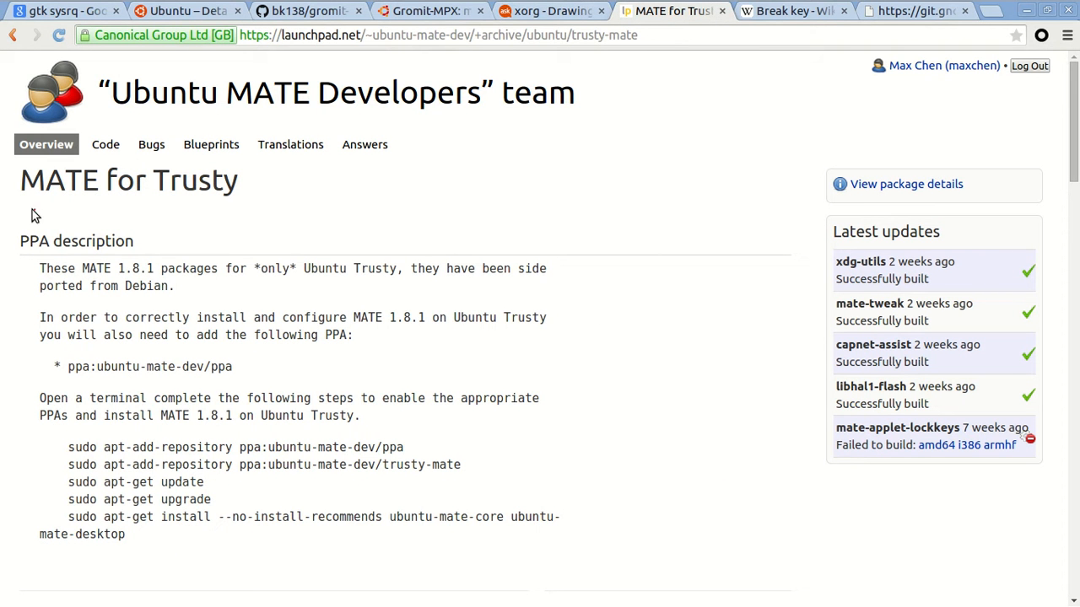
mouse_move(250, 213)
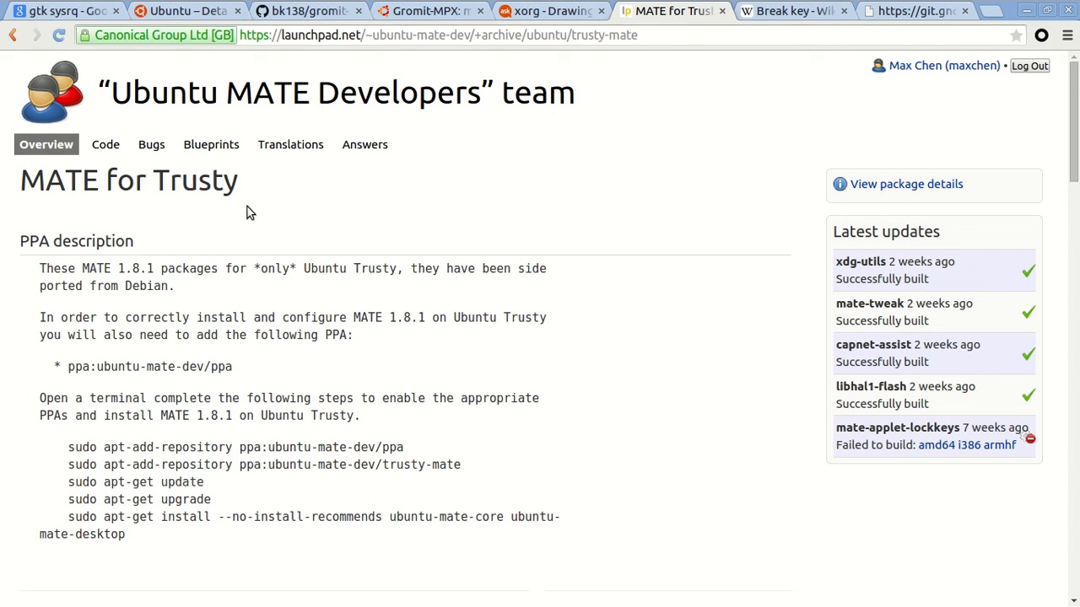
mouse_move(522, 268)
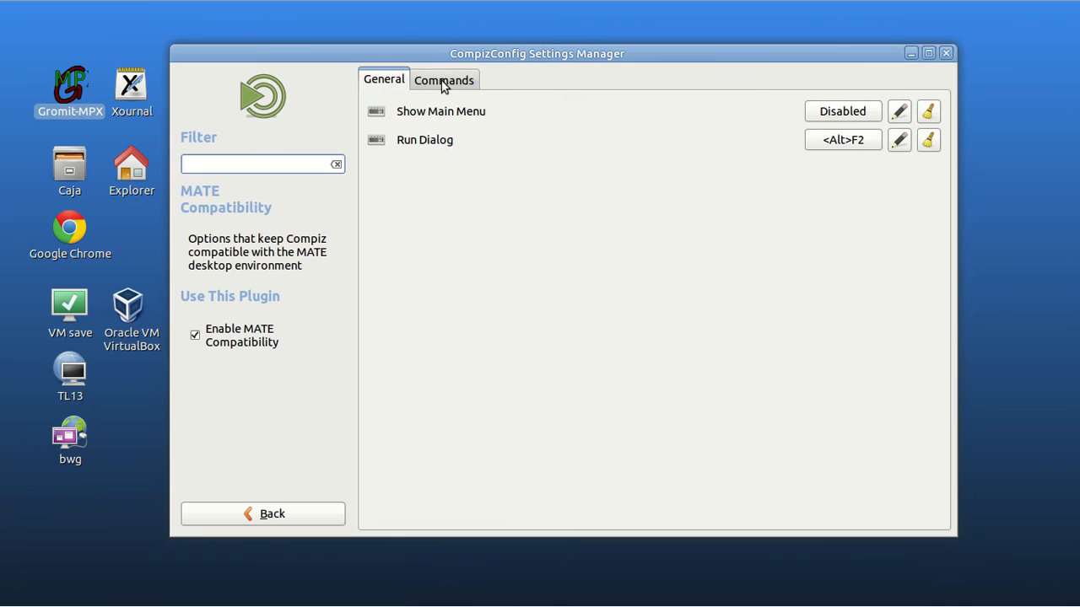
Show MATE Compatibility's Commands settings in CompizConfig, then bring up the MATE Control Center
click(443, 80)
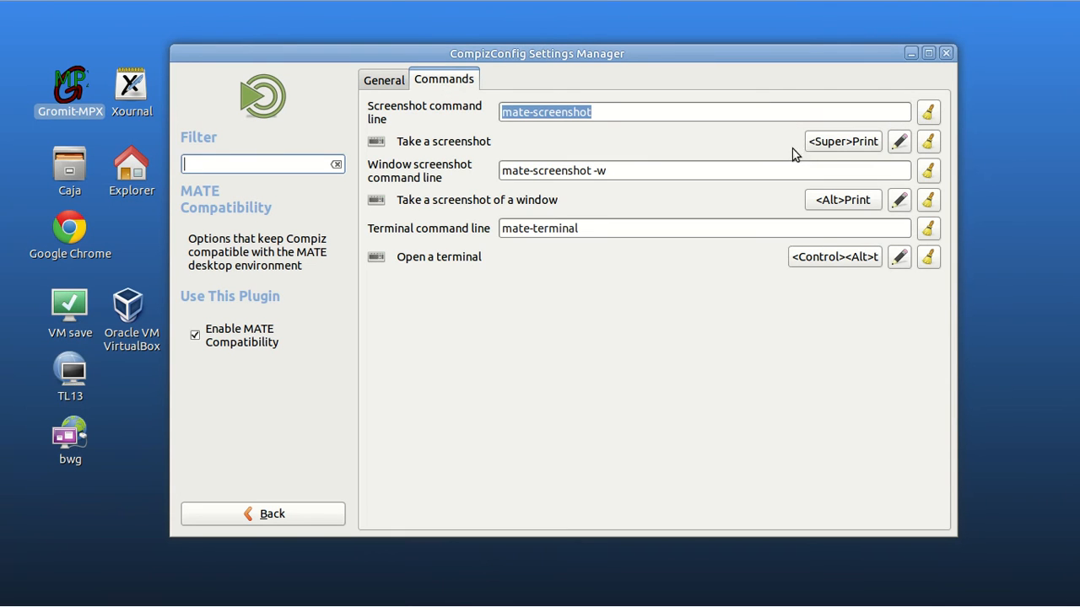
mouse_move(928, 199)
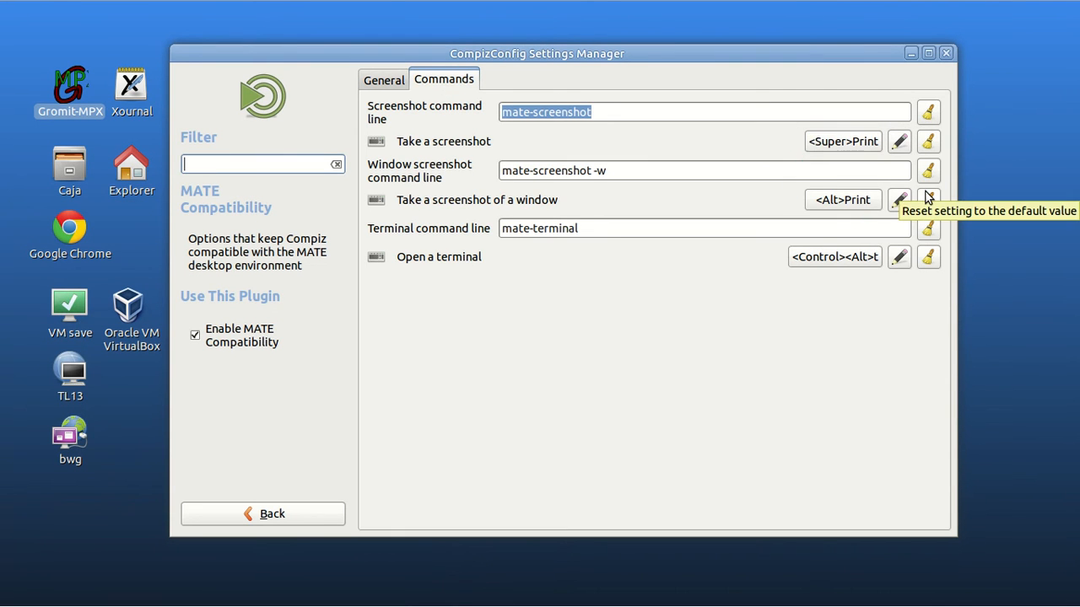
click(263, 512)
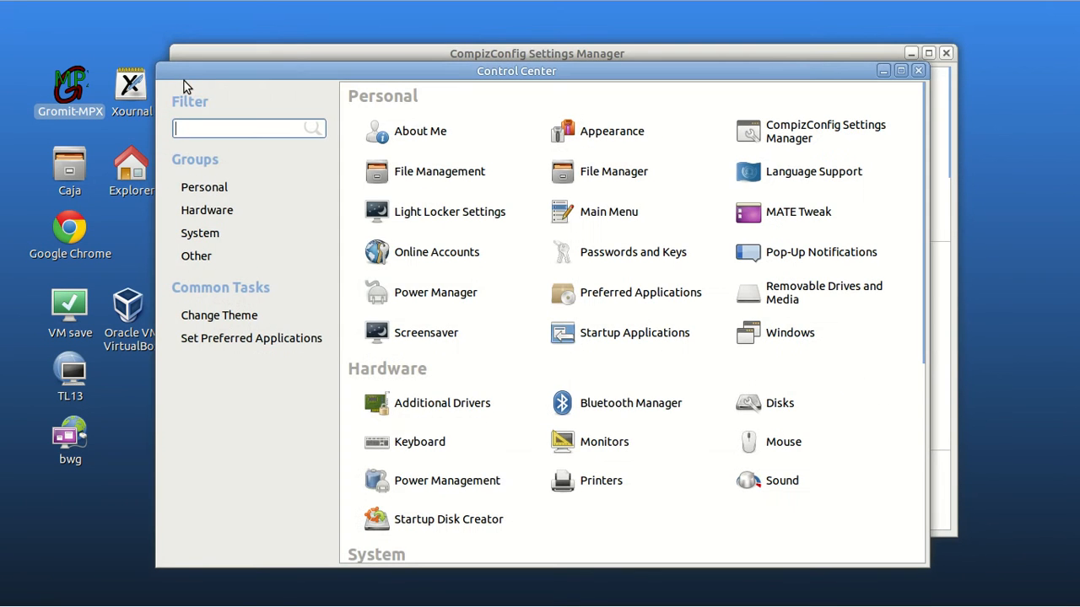
mouse_move(798, 212)
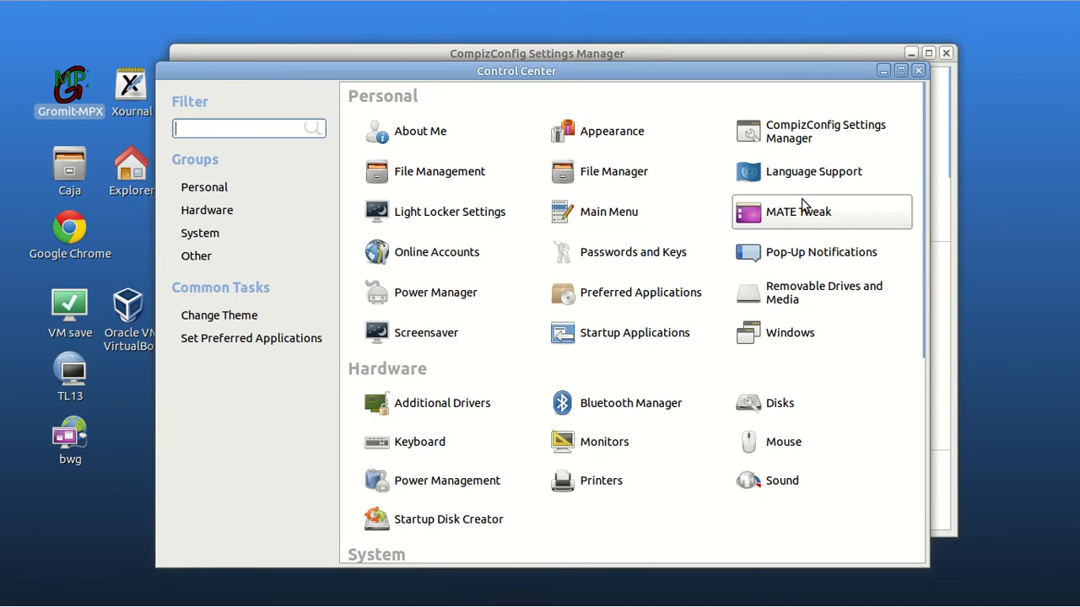
In MATE Tweak's Windows page, keep Compiz as the window manager and close MATE Tweak
click(798, 211)
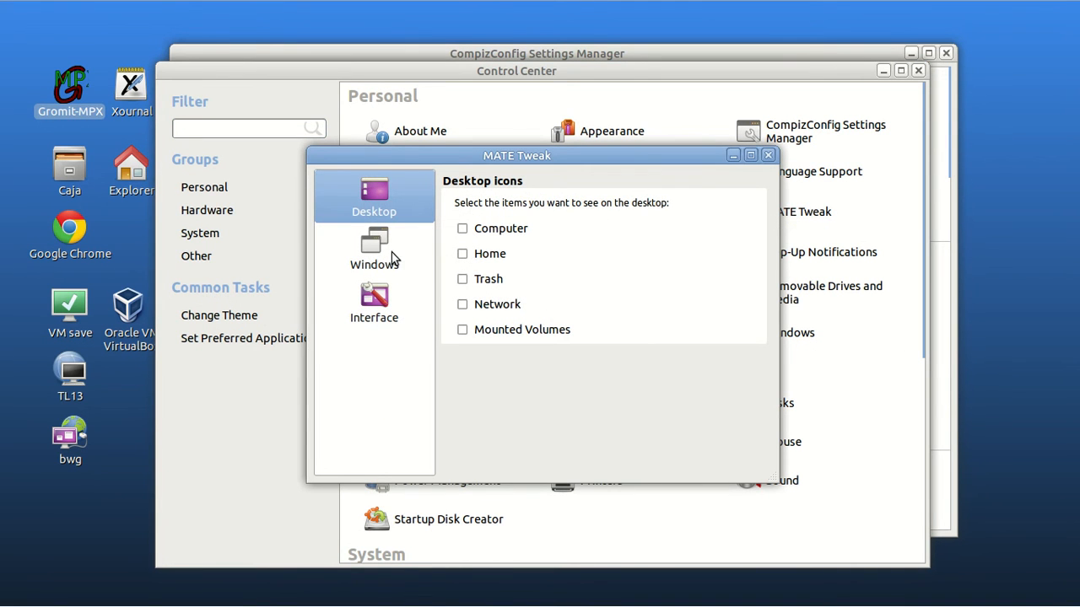
click(374, 246)
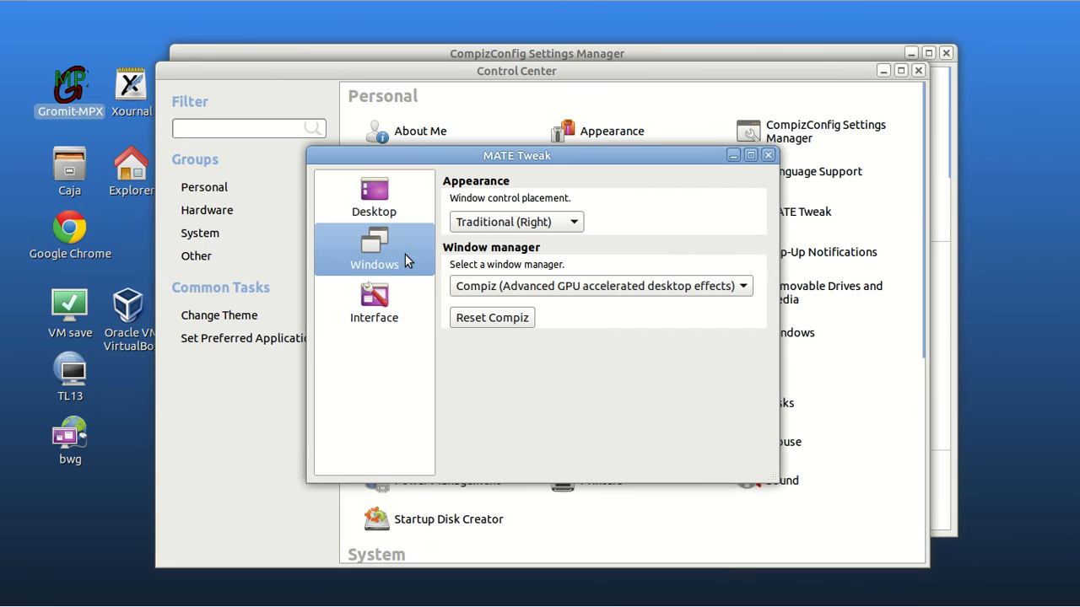
click(600, 285)
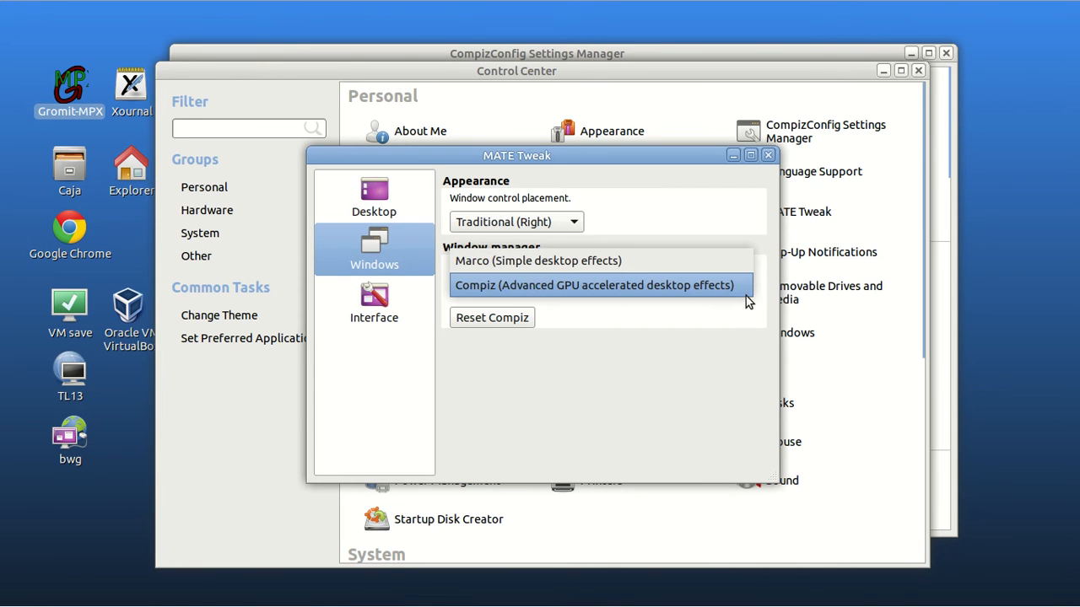
click(594, 285)
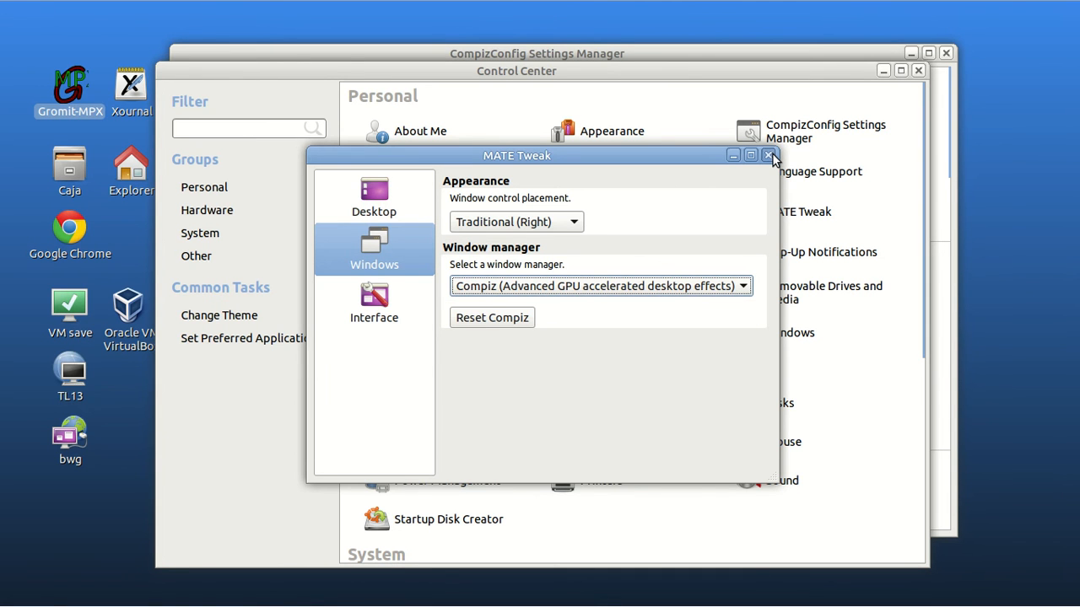
click(769, 155)
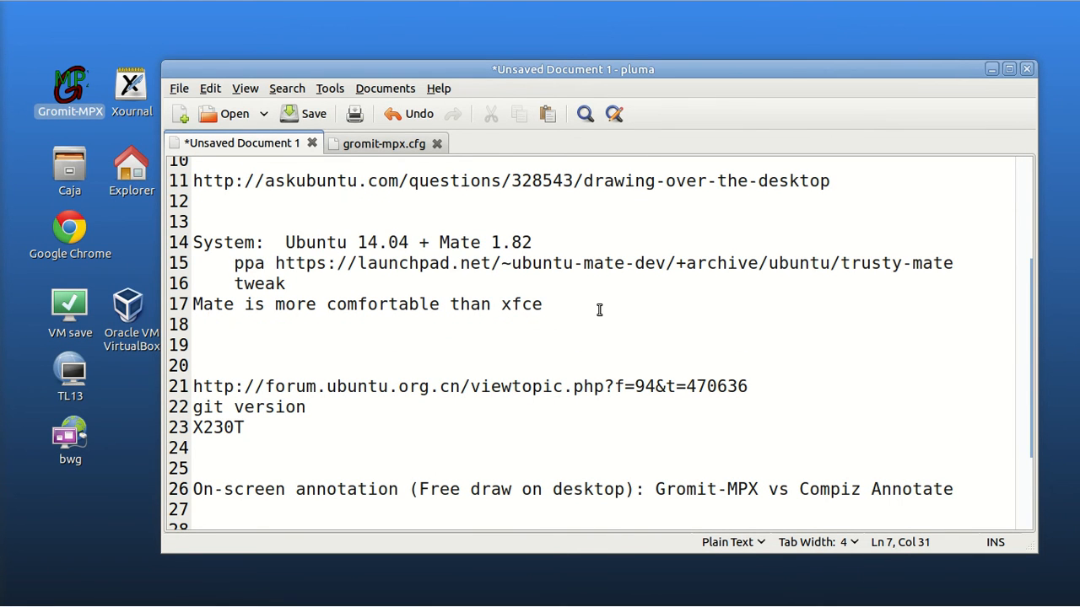
scroll(down, 3)
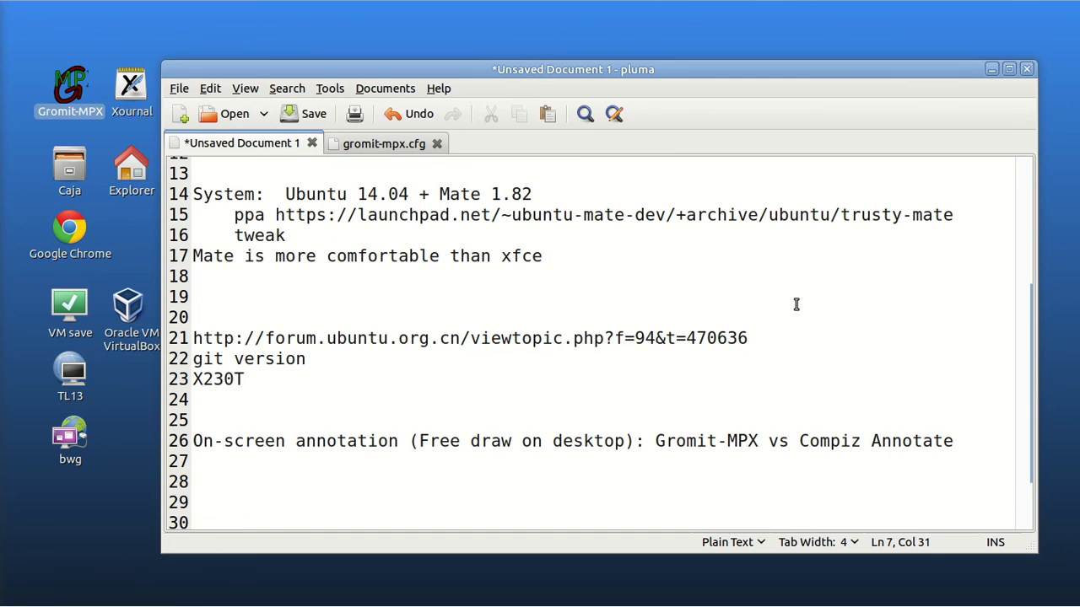
scroll(down, 3)
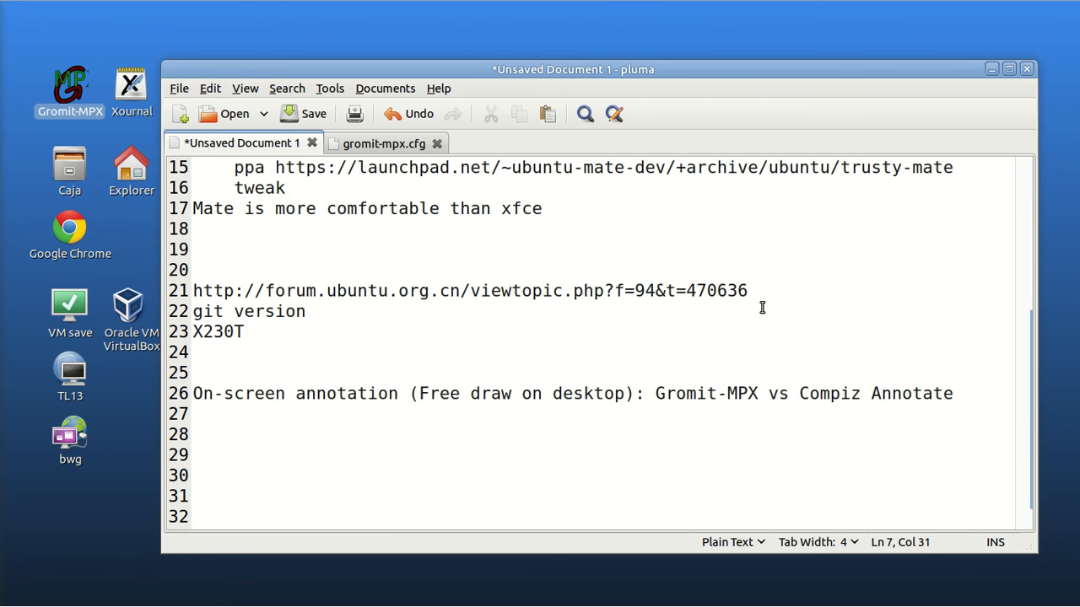
triple_click(469, 290)
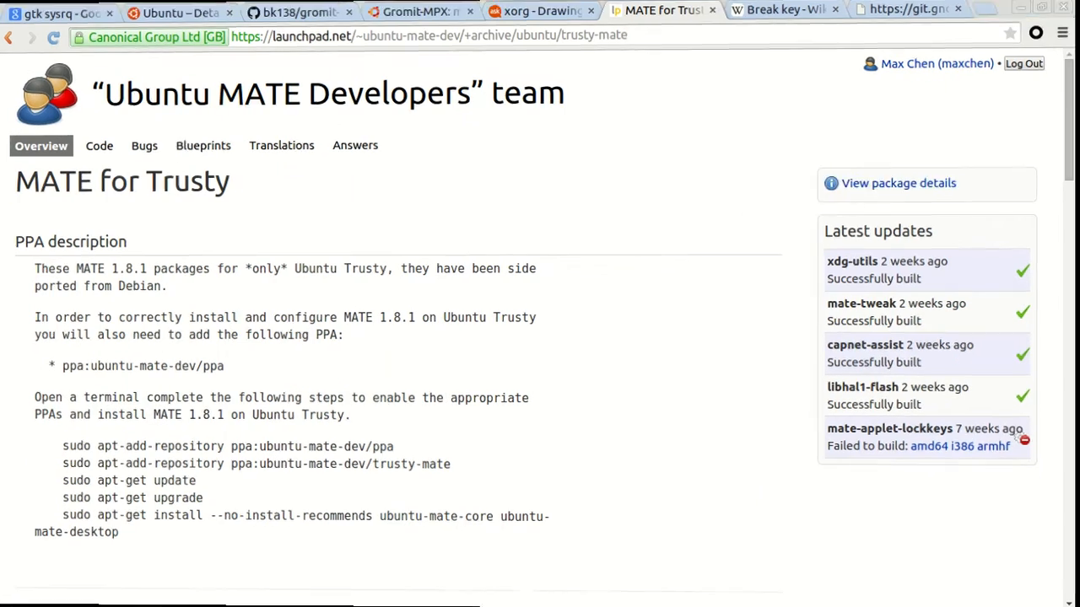
Scroll the forum thread to the git build commands and mark the git clone line in red
click(425, 10)
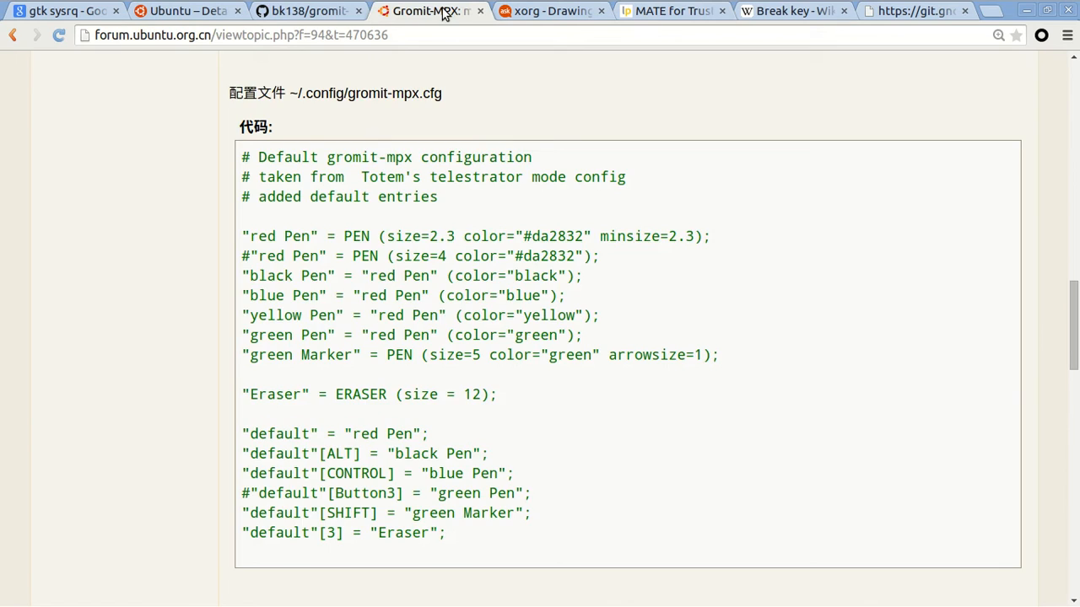
scroll(up, 3)
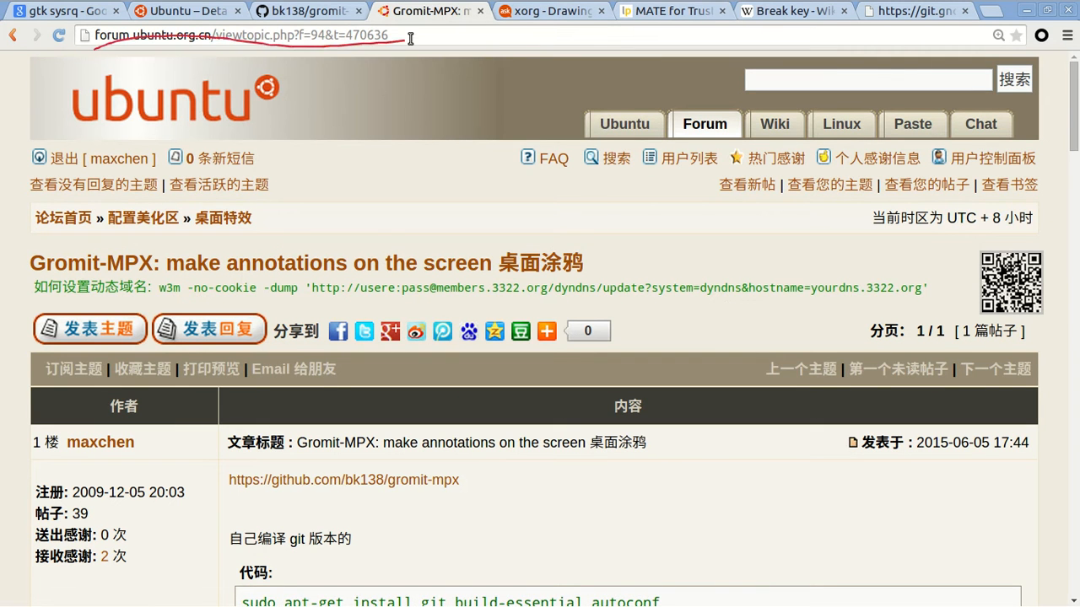
scroll(down, 3)
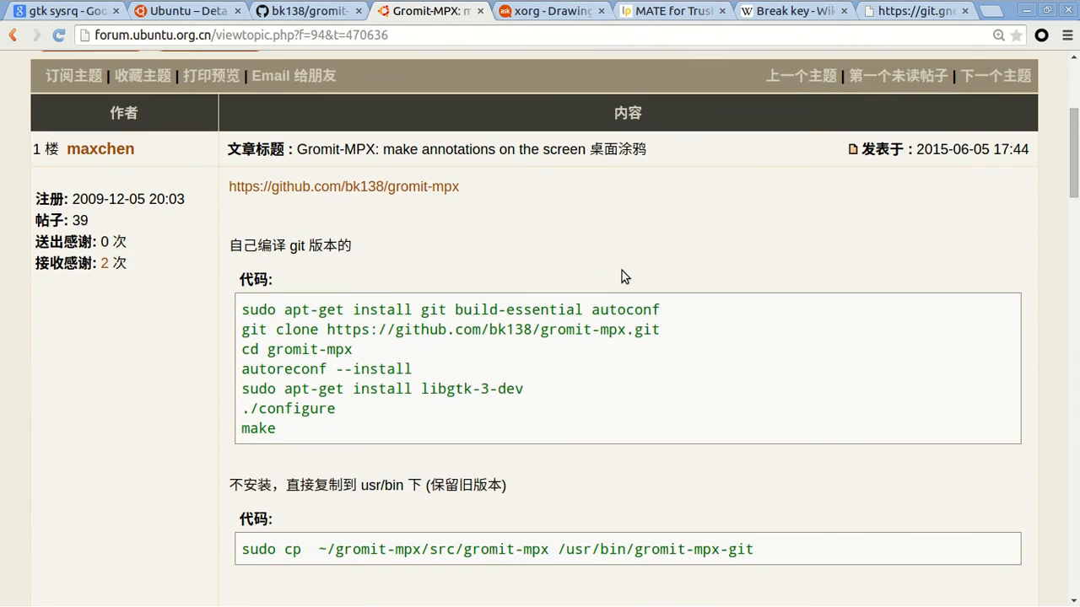
scroll(down, 3)
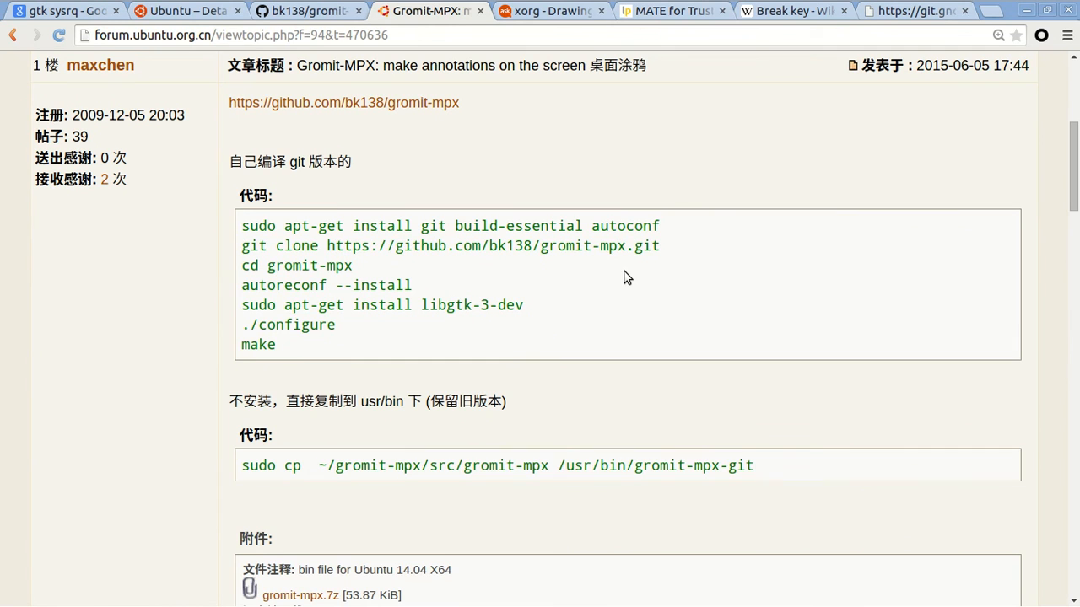
drag(239, 206, 243, 363)
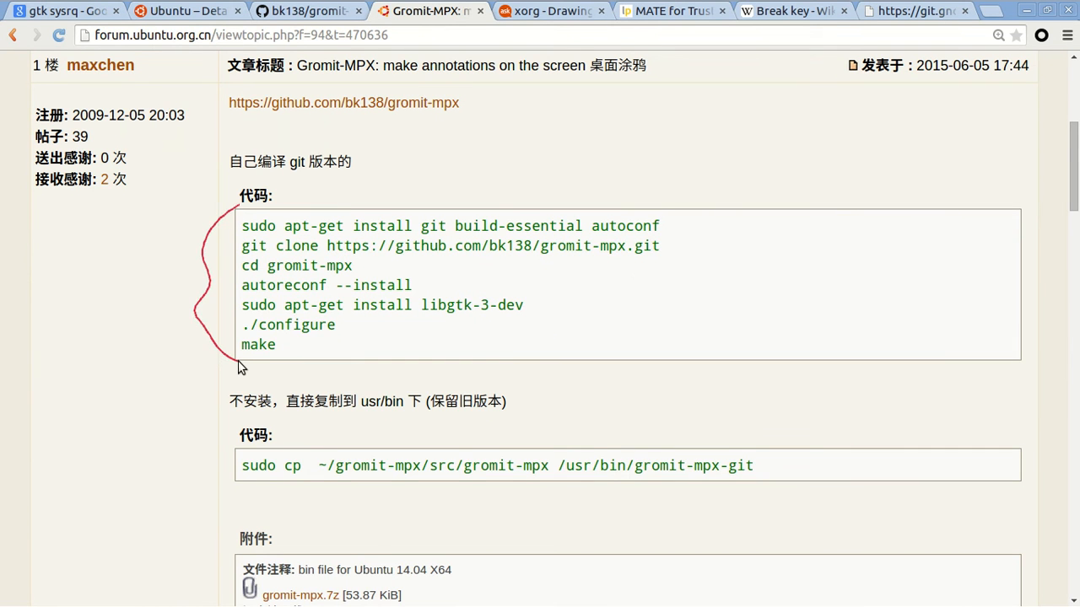
mouse_move(354, 260)
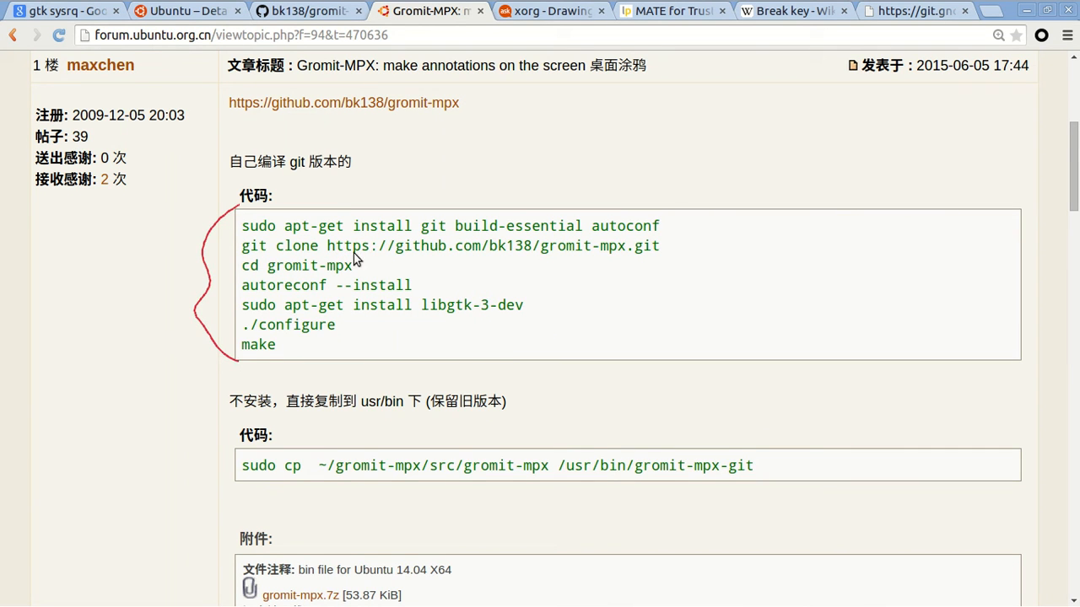
drag(243, 255, 350, 252)
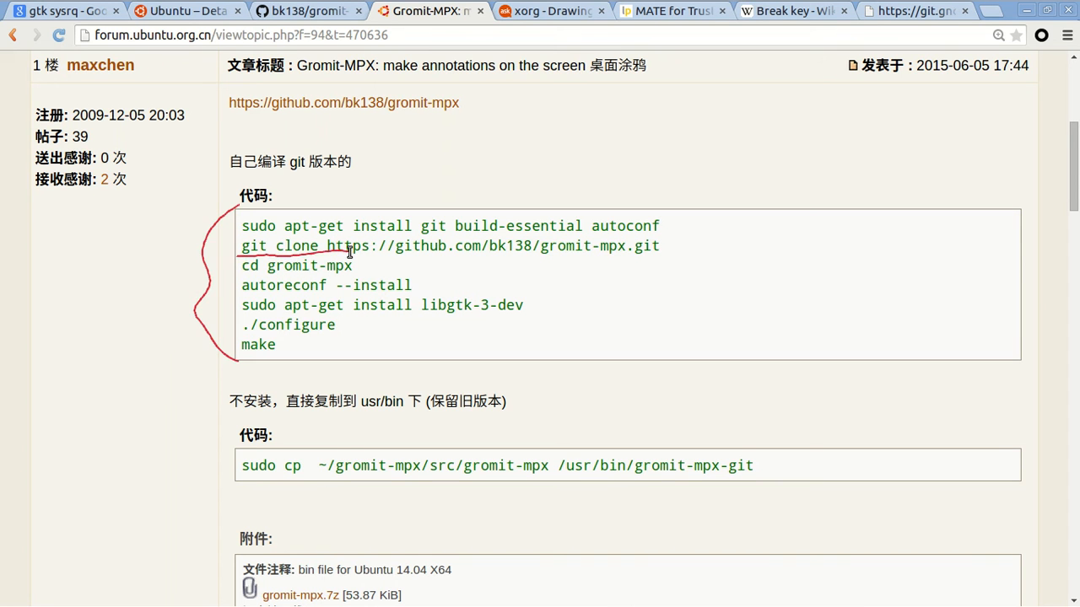
scroll(down, 3)
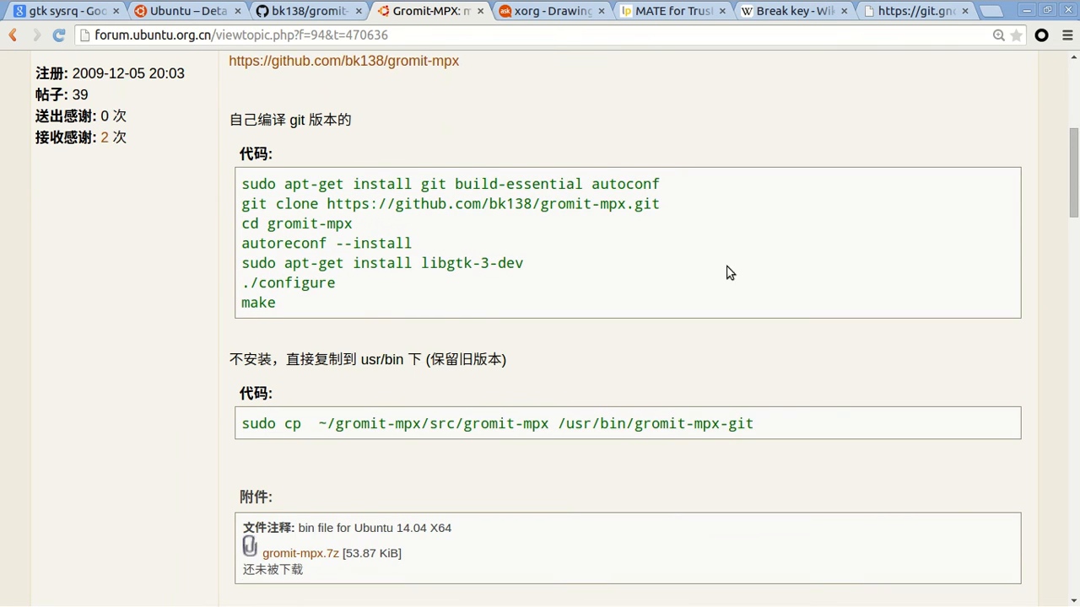
scroll(down, 3)
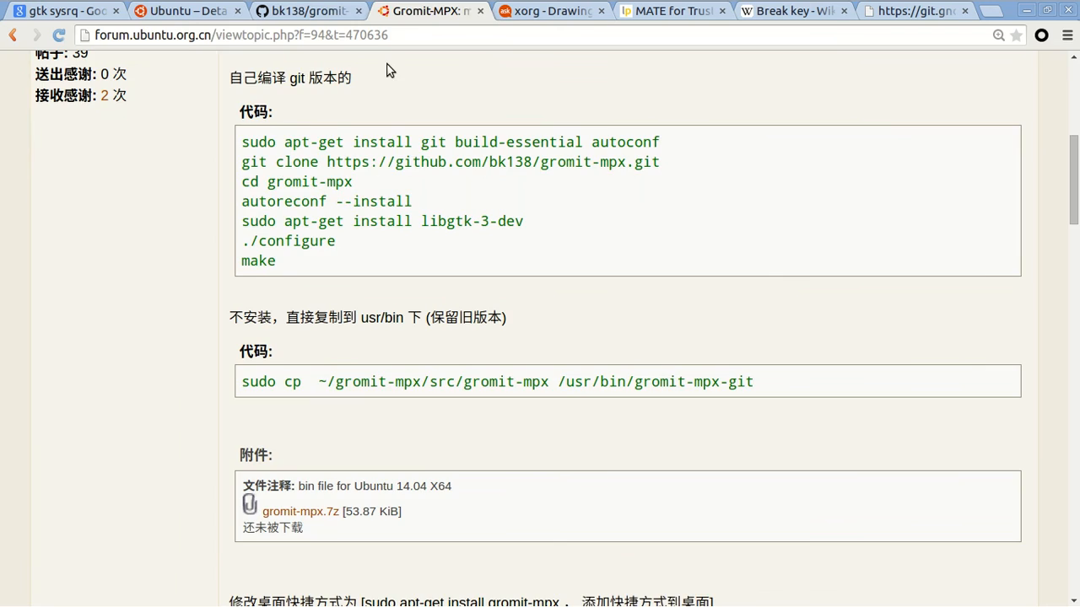
Read the gromit-mpx README through How to use it, Building it and Configuration, then return to the forum tab
click(303, 10)
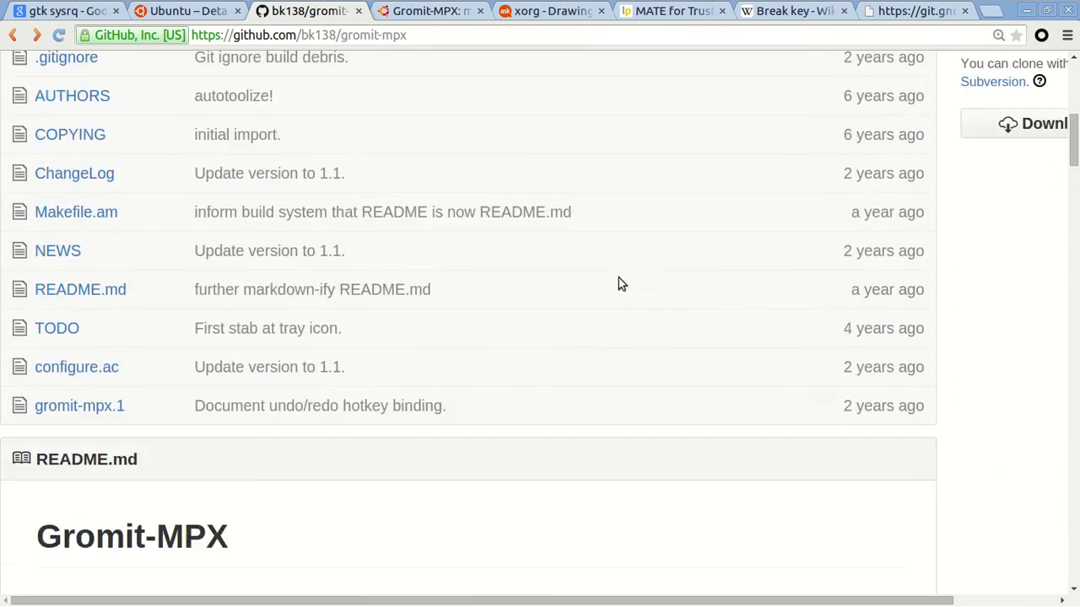
scroll(down, 3)
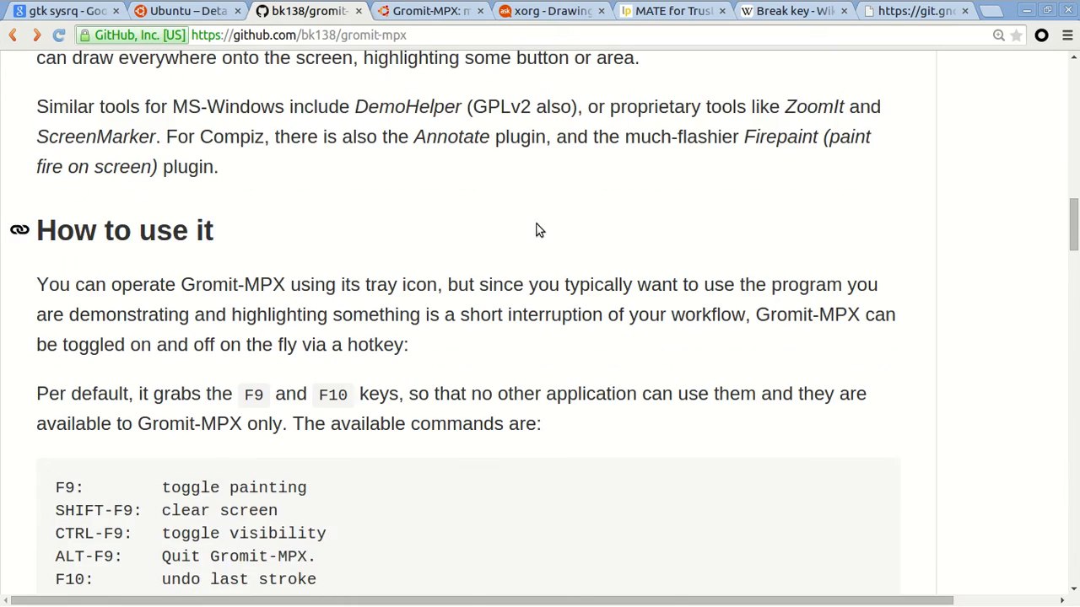
scroll(down, 3)
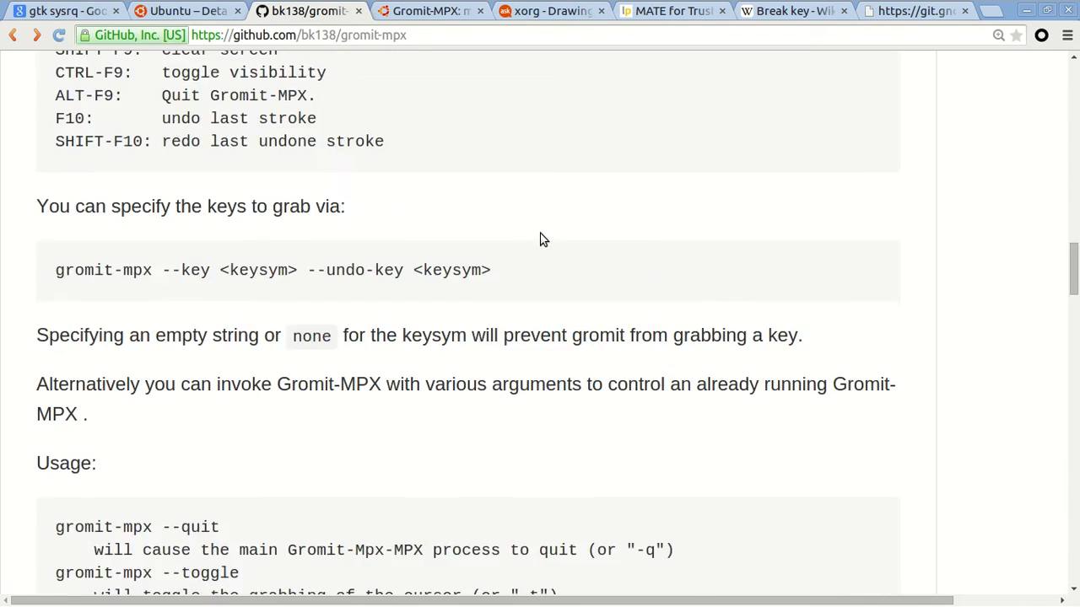
scroll(down, 3)
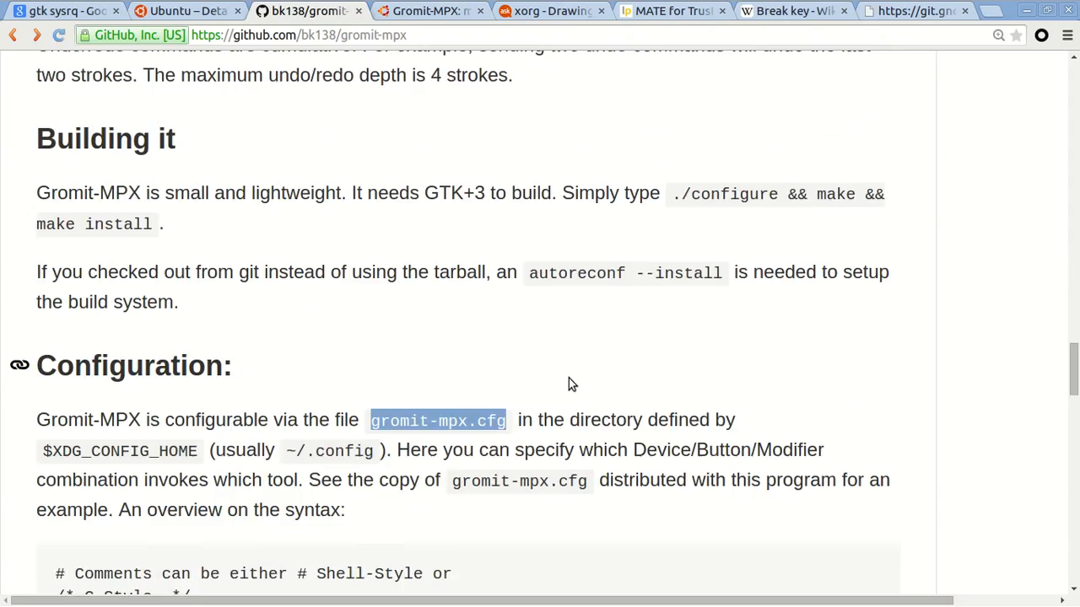
scroll(down, 3)
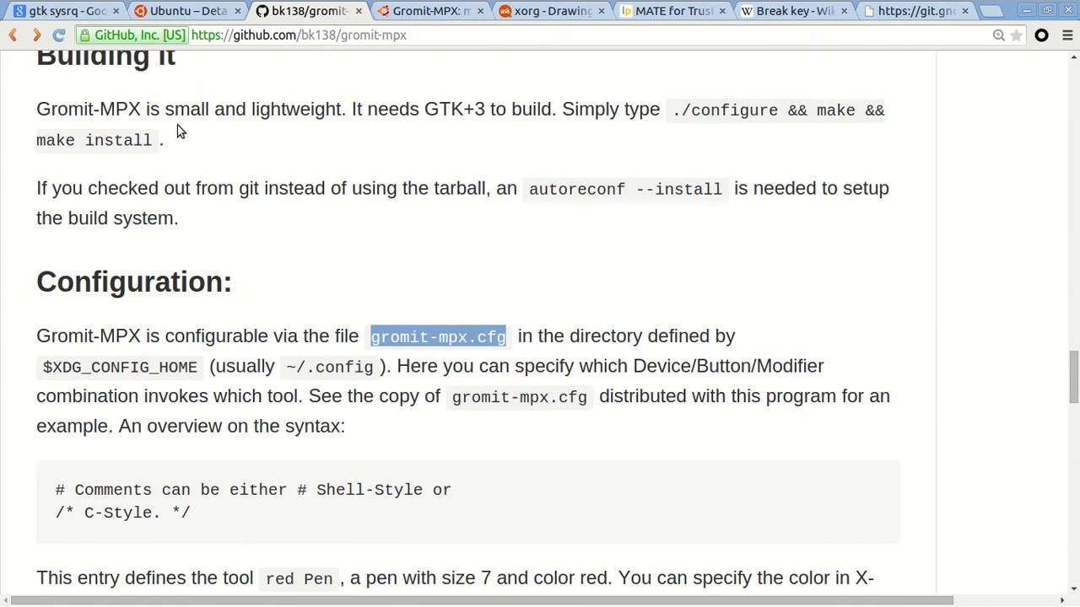
mouse_move(177, 117)
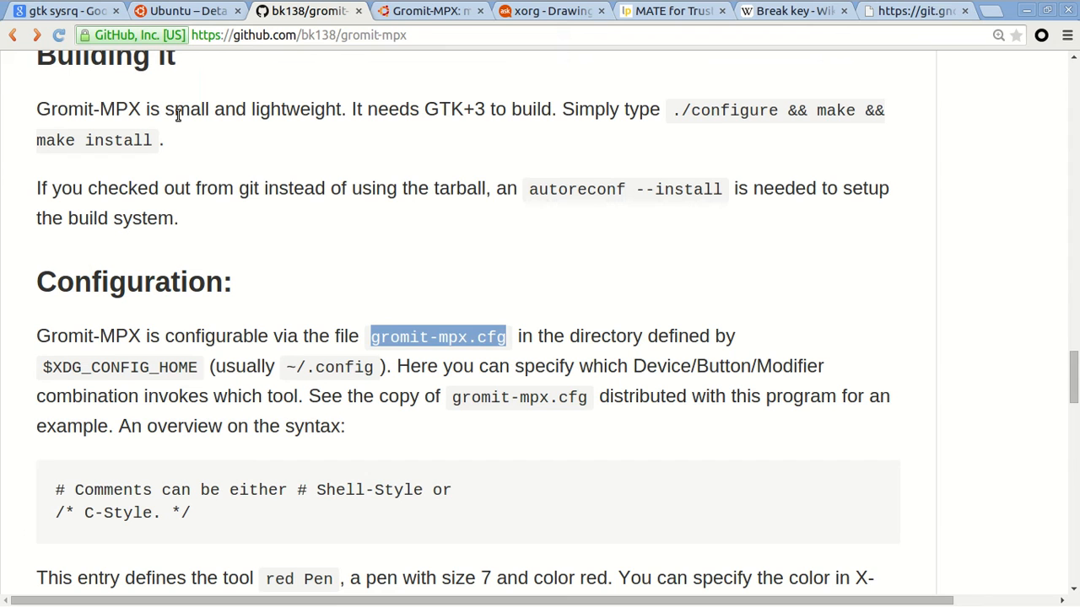
scroll(down, 3)
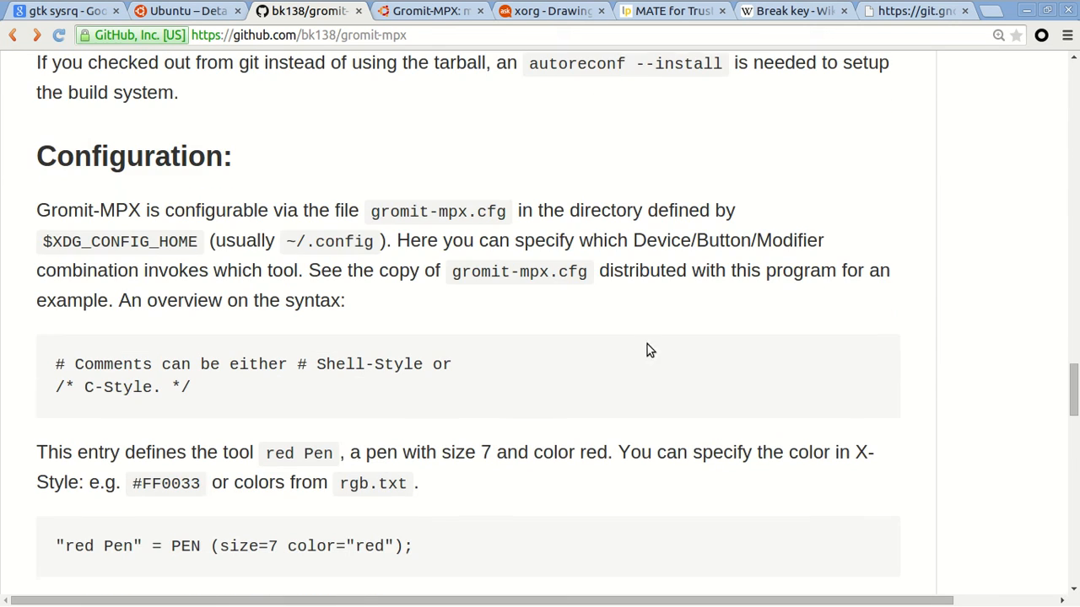
mouse_move(520, 185)
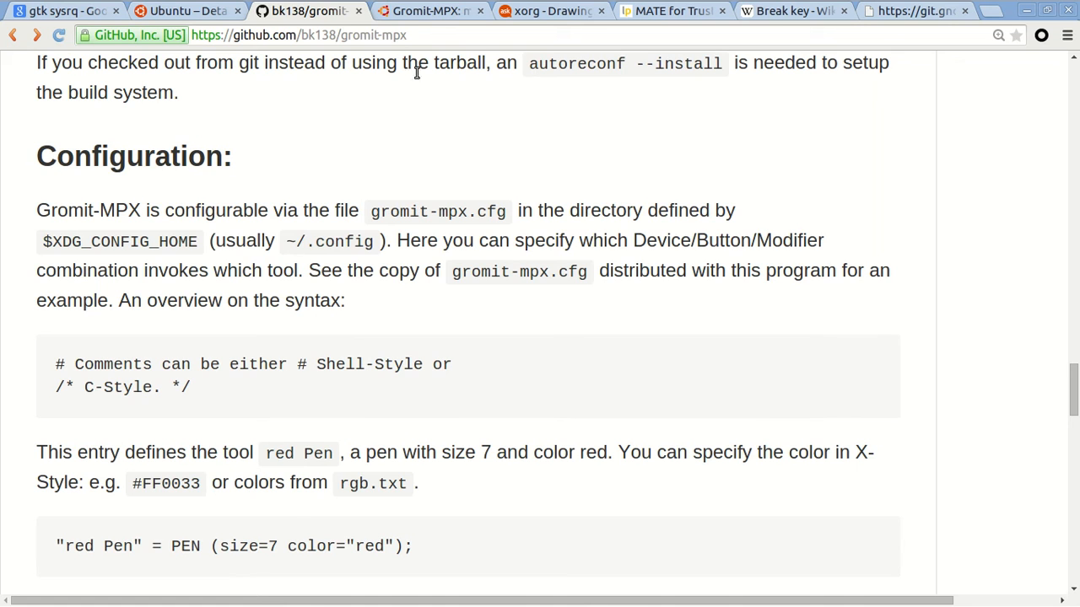
click(425, 11)
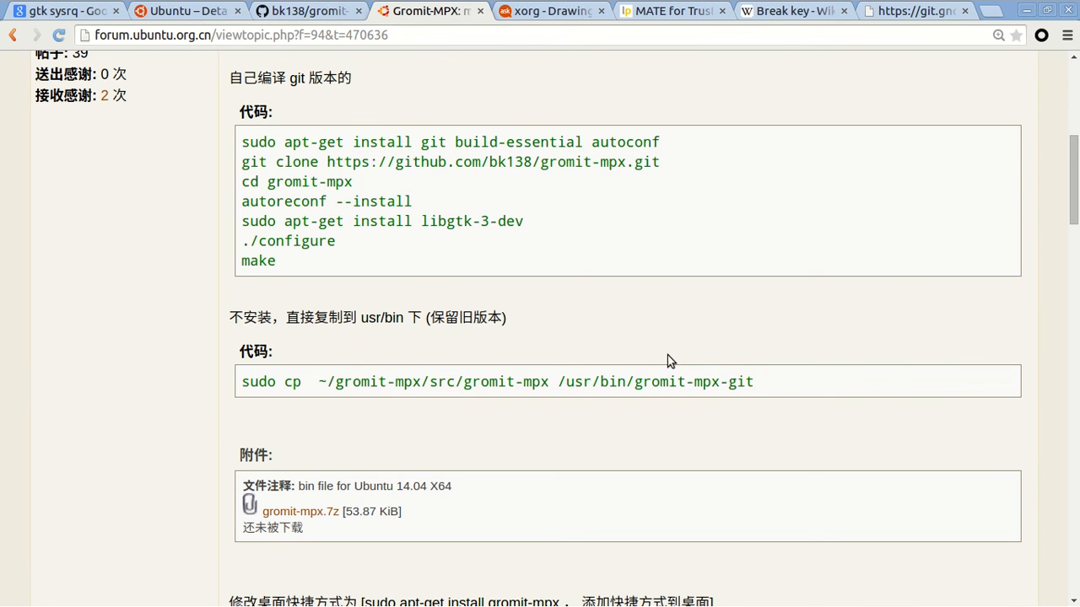
Scroll the forum post down to the gromit-mpx-git --key Pause --undo-key Print launcher command
scroll(down, 3)
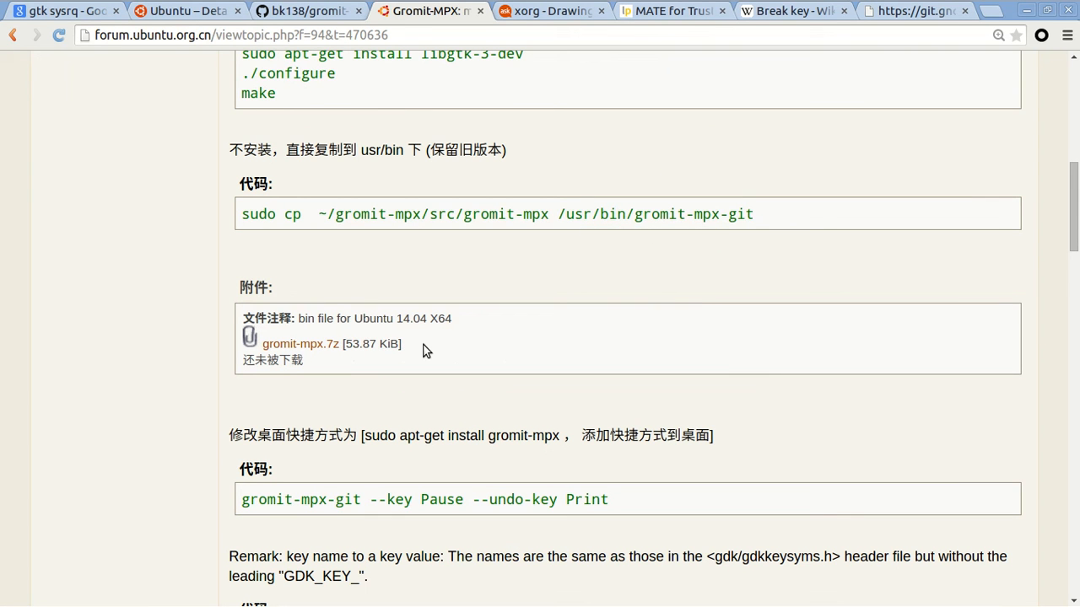
mouse_move(661, 327)
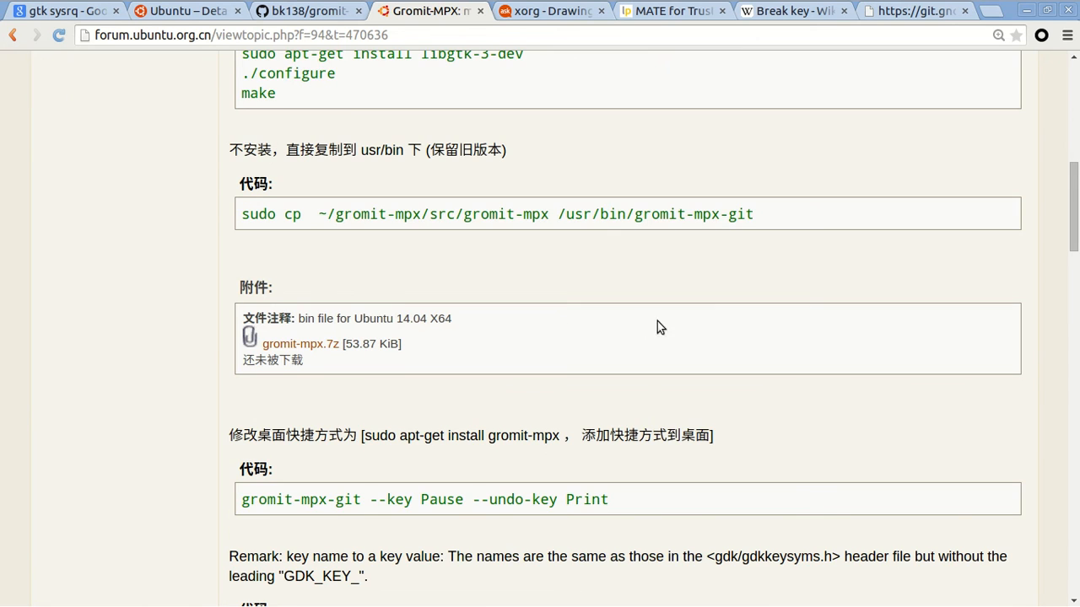
scroll(down, 3)
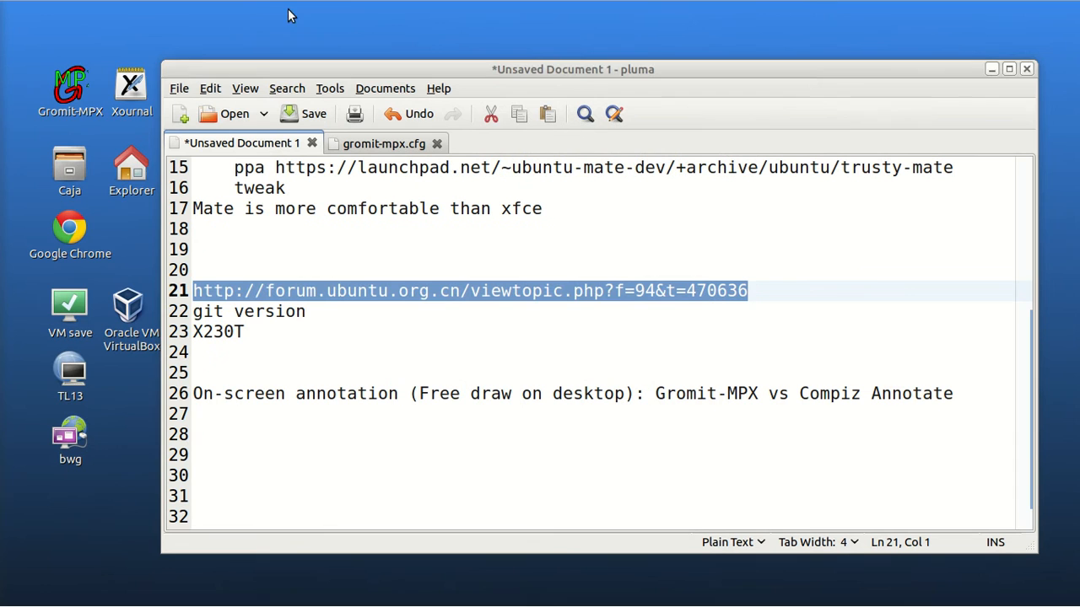
right_click(71, 81)
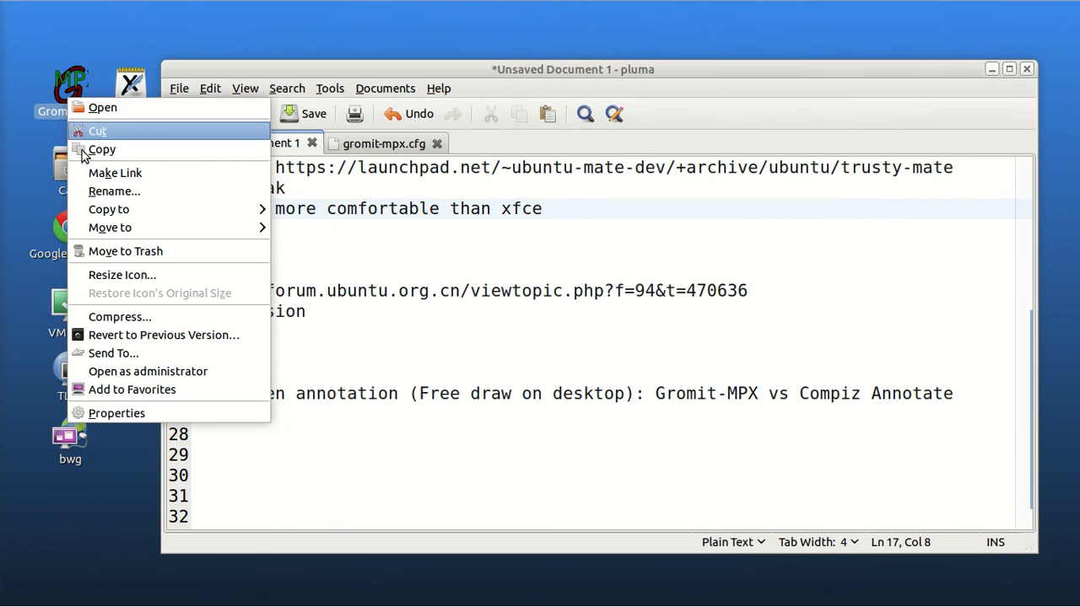
click(117, 411)
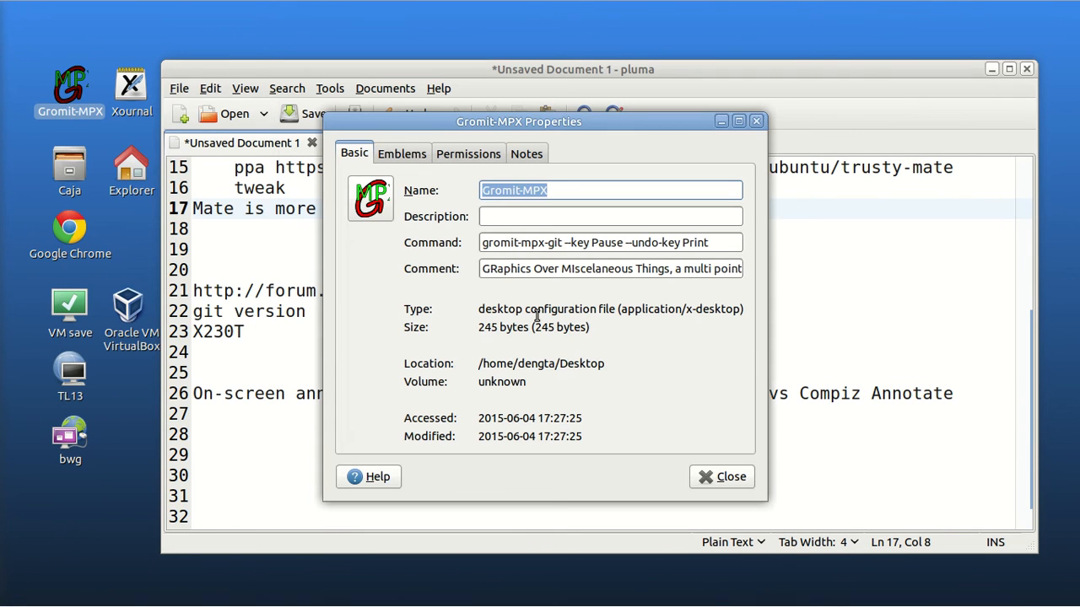
drag(469, 257, 681, 245)
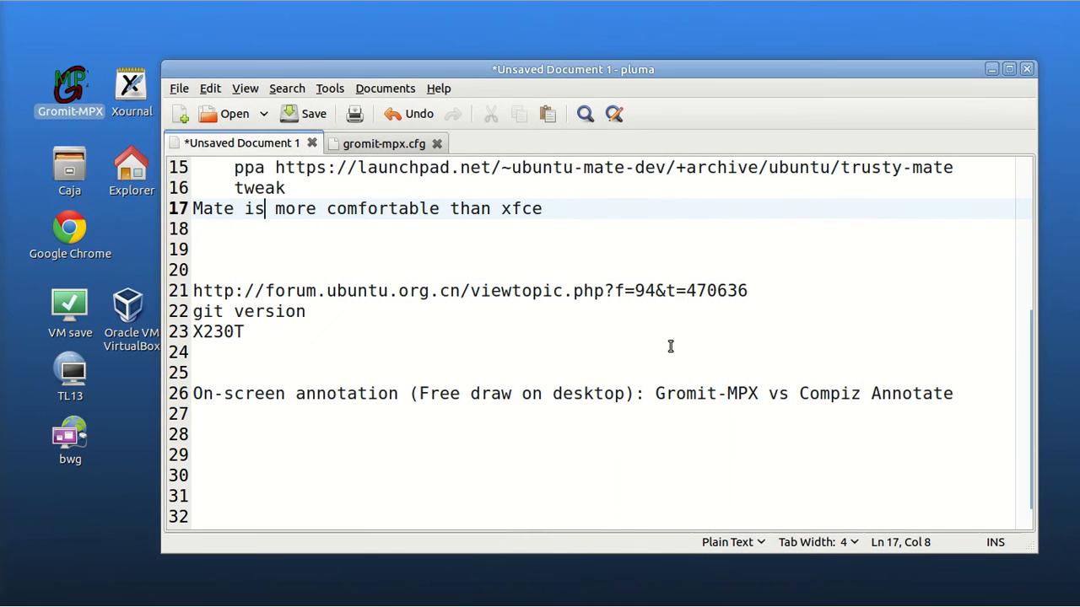
Draw a red Gromit-MPX stroke under the forum URL on the X230T line in Pluma
click(245, 330)
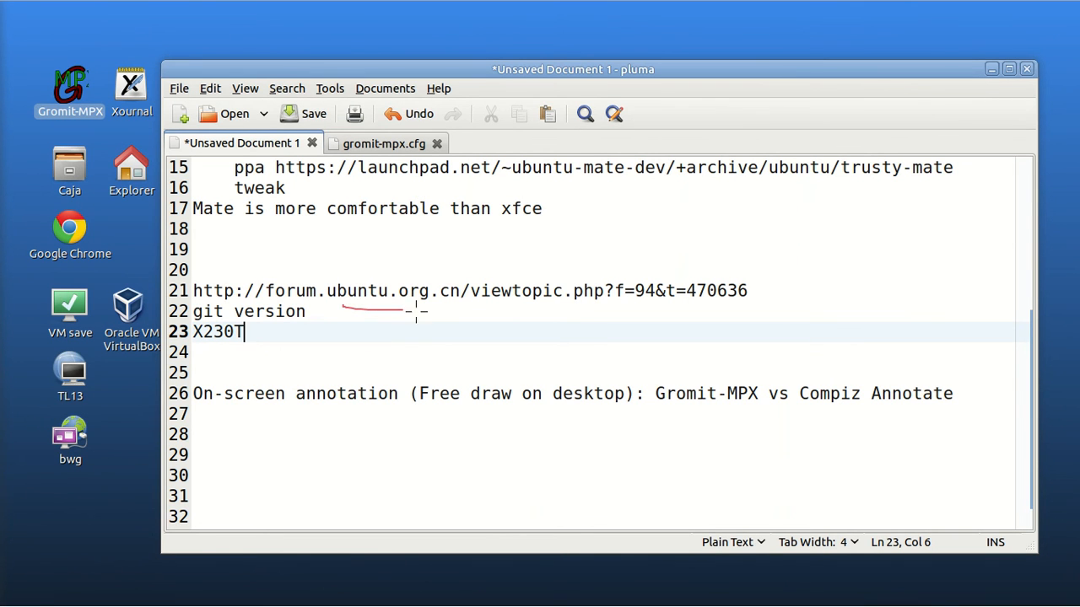
drag(358, 357, 452, 353)
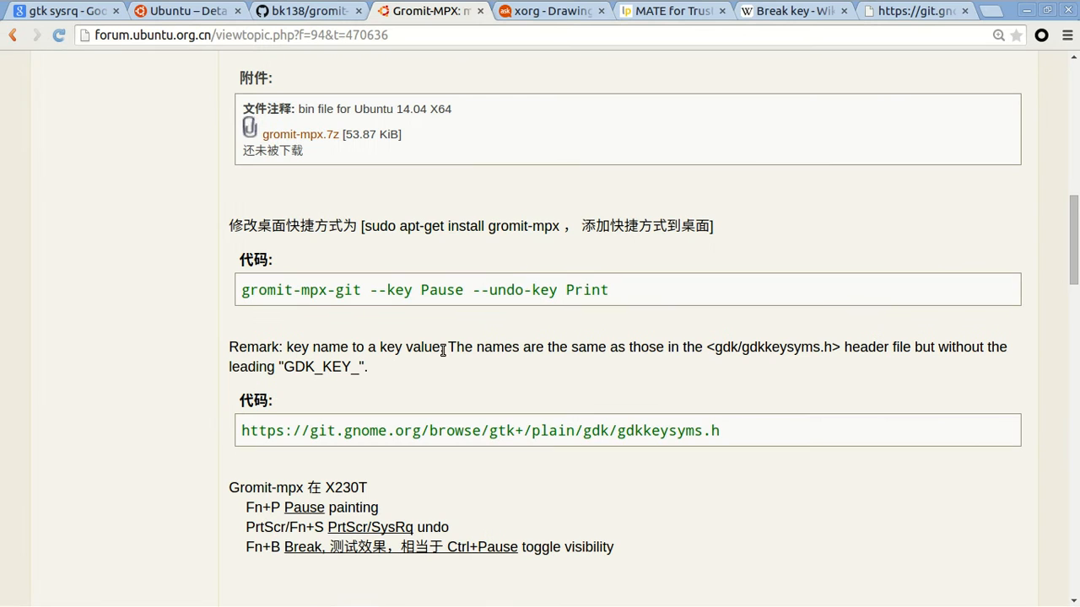
Scroll the forum post to the gdkkeysyms.h remark and the X230T Fn key list
scroll(down, 3)
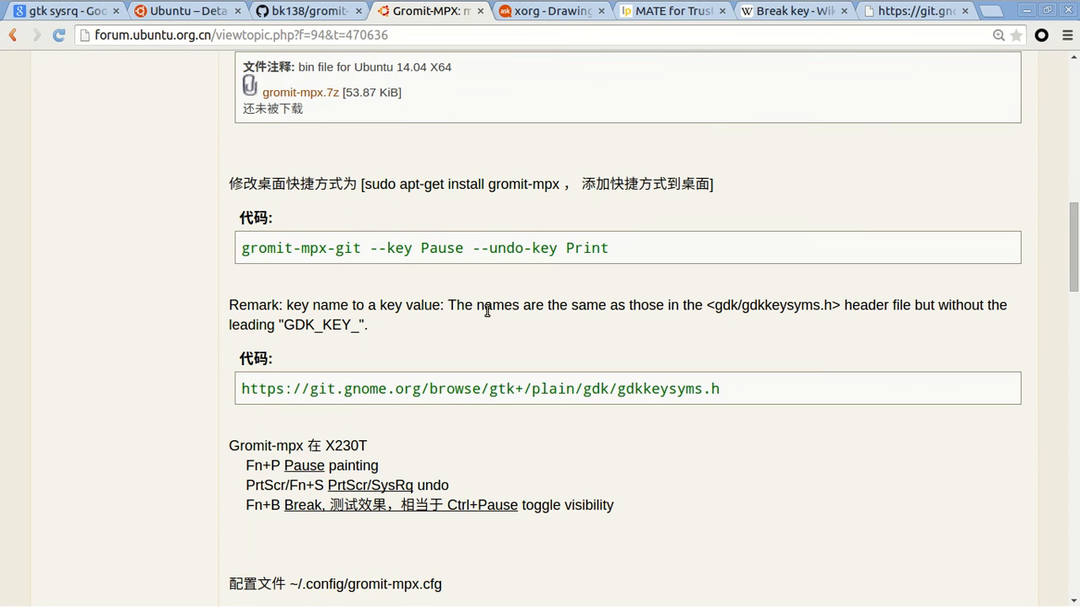
mouse_move(436, 276)
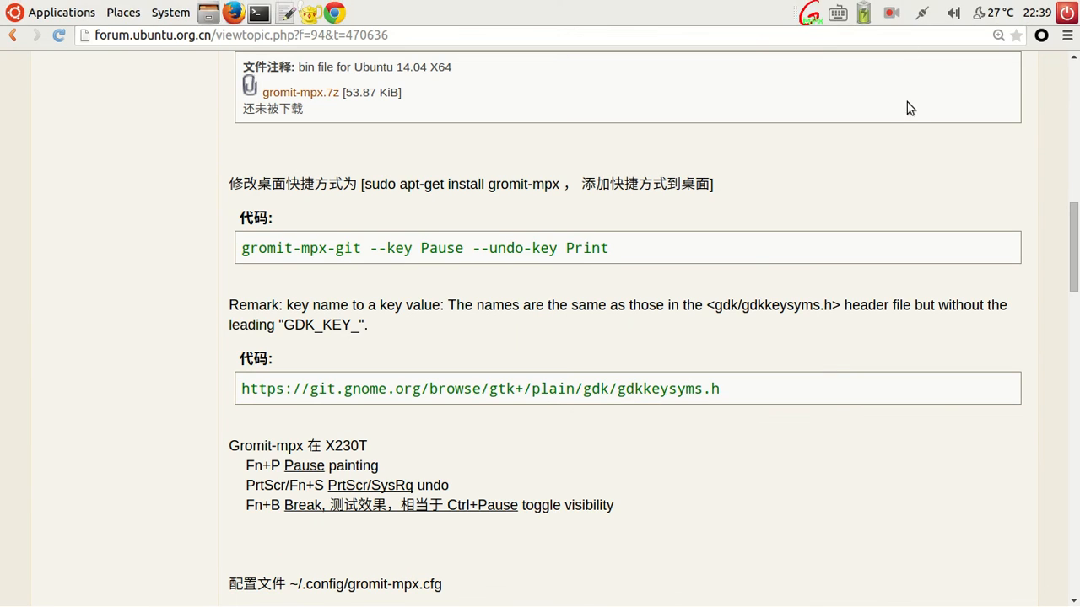
Browse the GDK_KEY_ defines in gdkkeysyms.h on git.gnome.org, then return to the forum post
click(479, 388)
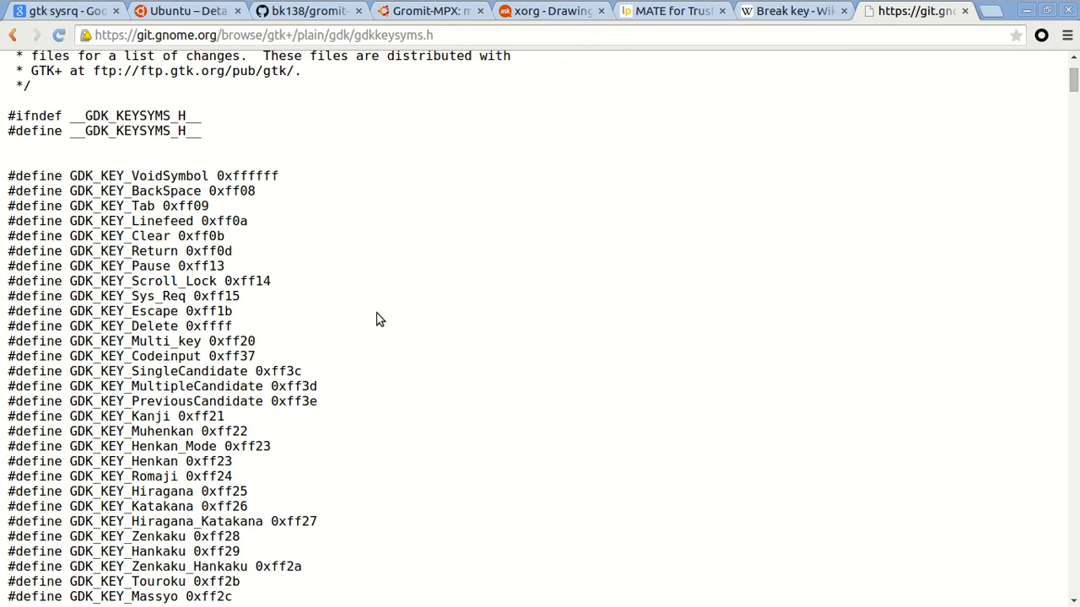
scroll(down, 3)
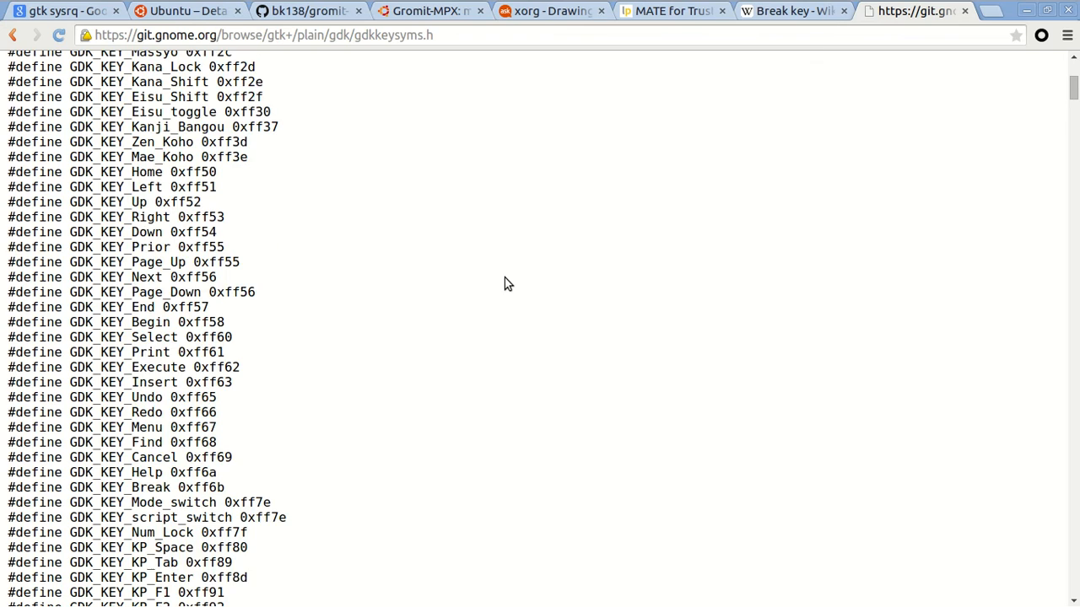
scroll(up, 3)
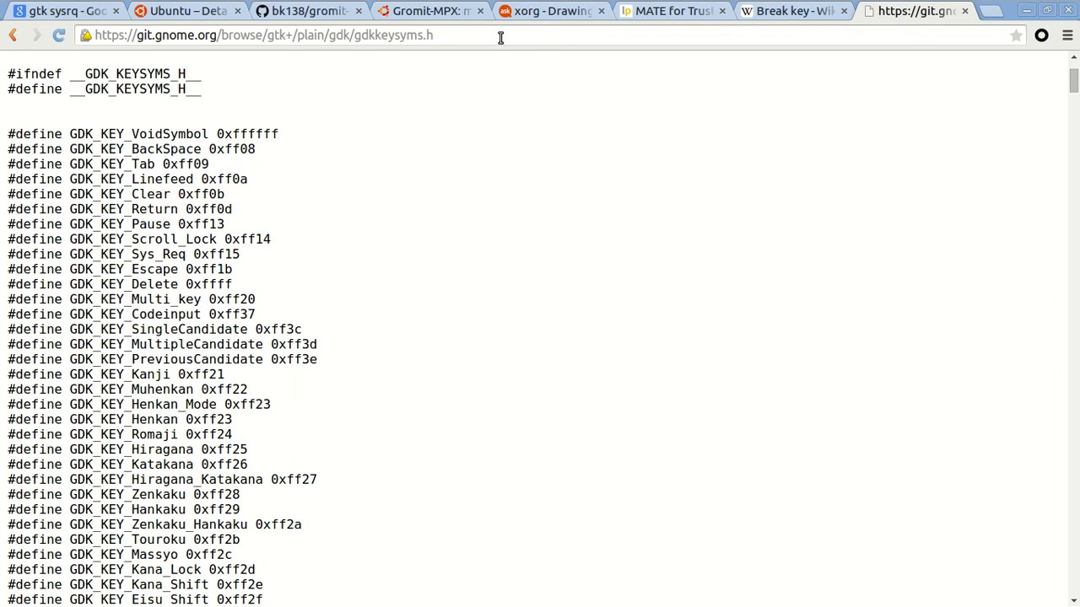
click(430, 10)
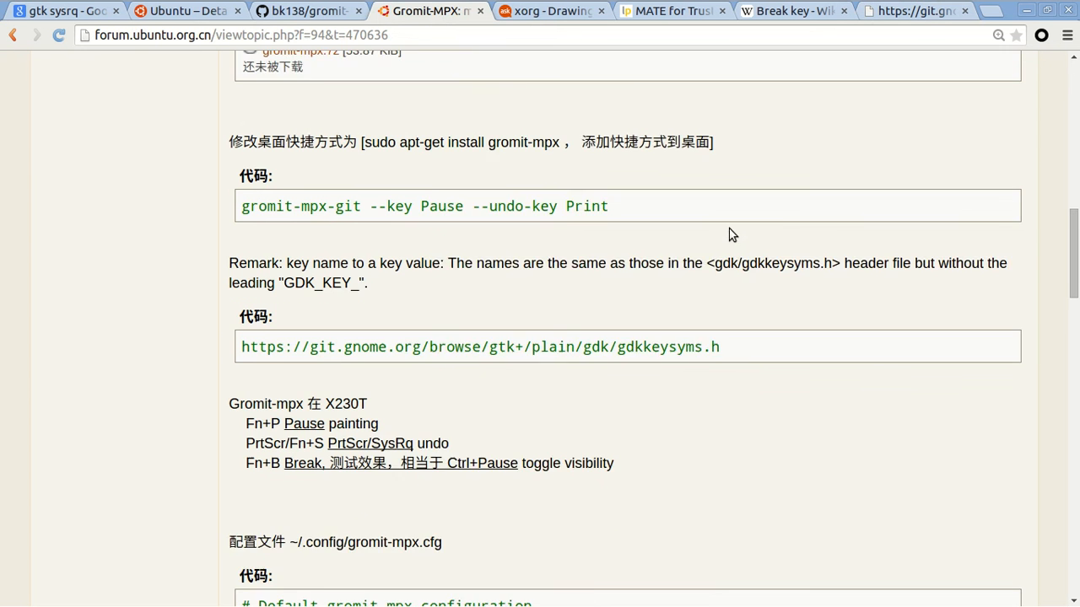
Scroll through the sample gromit-mpx.cfg and the X230T Break/ScrLK/Pause/SysRq remark, then switch back to Pluma
scroll(down, 3)
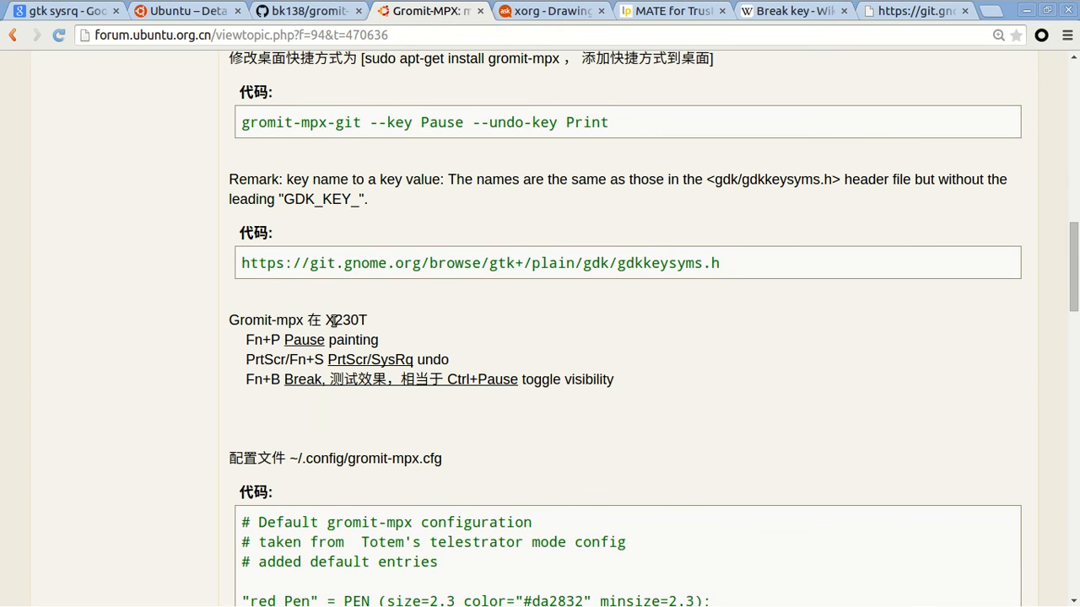
drag(323, 319, 368, 318)
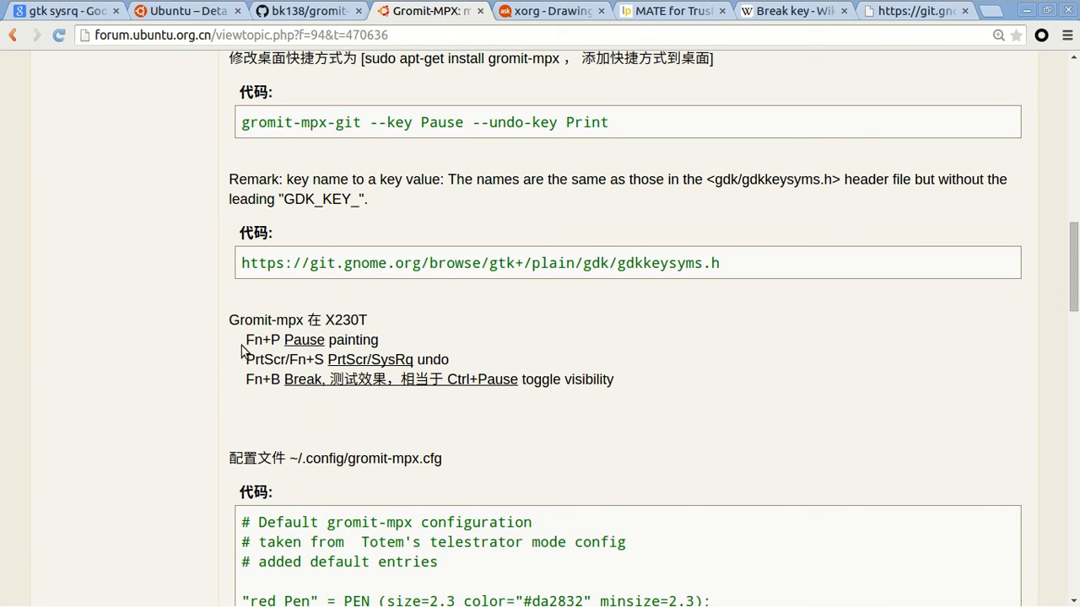
mouse_move(257, 422)
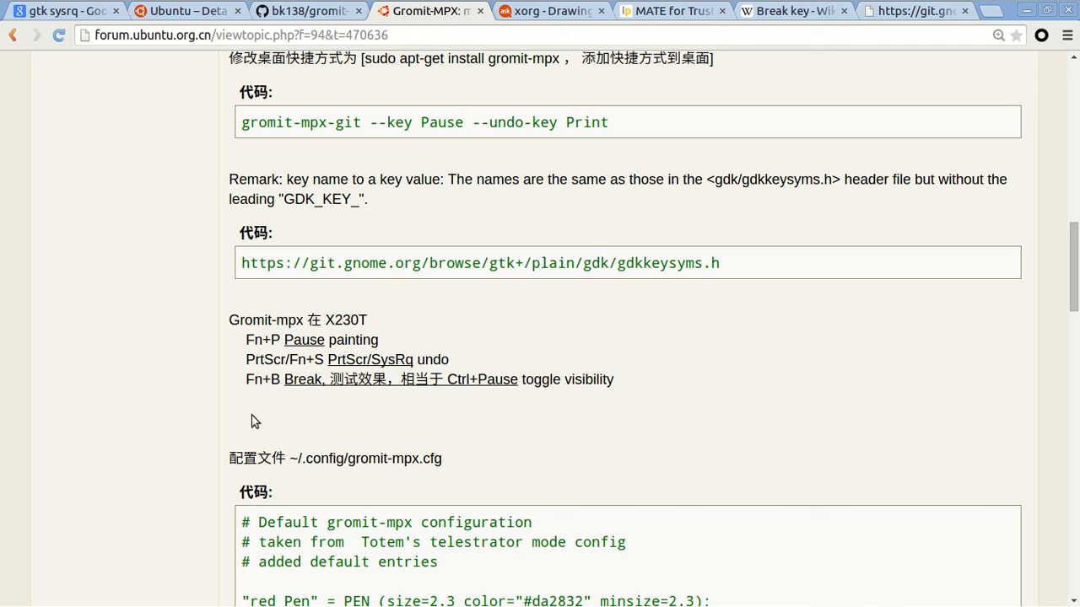
scroll(down, 3)
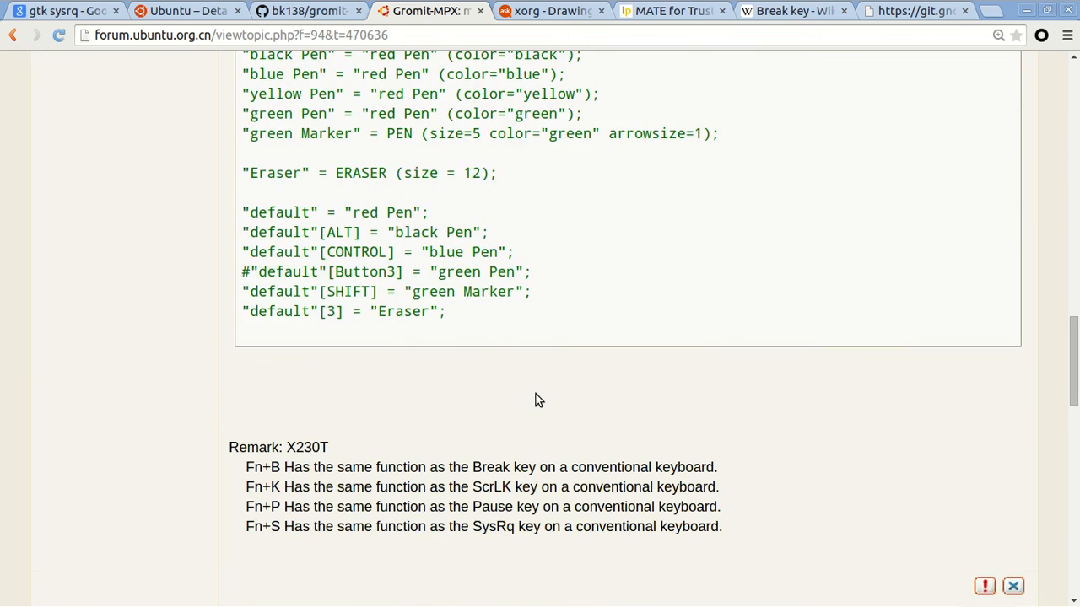
scroll(down, 3)
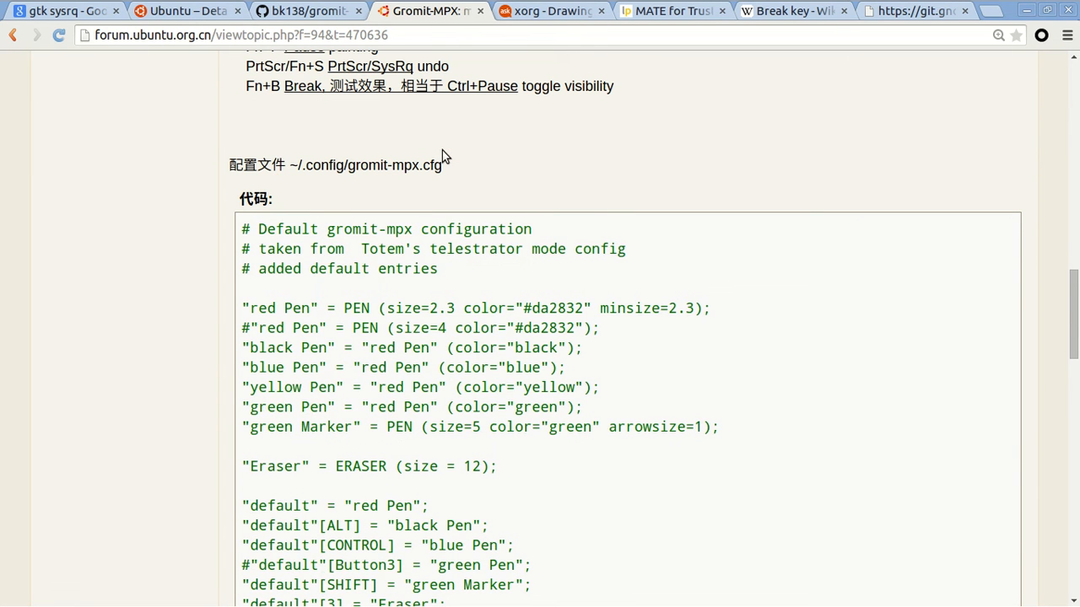
scroll(down, 3)
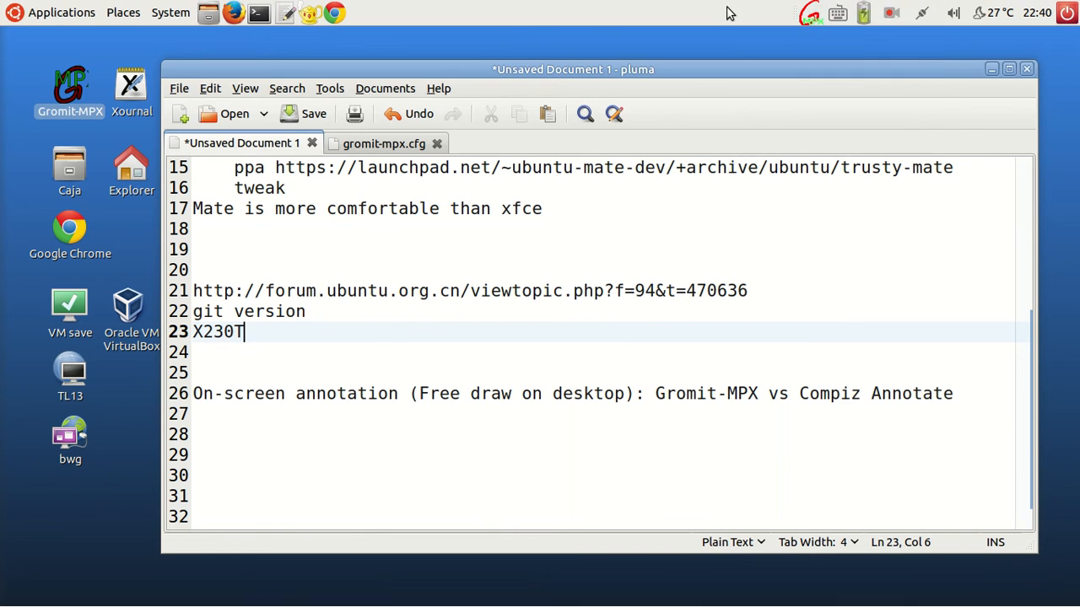
click(891, 13)
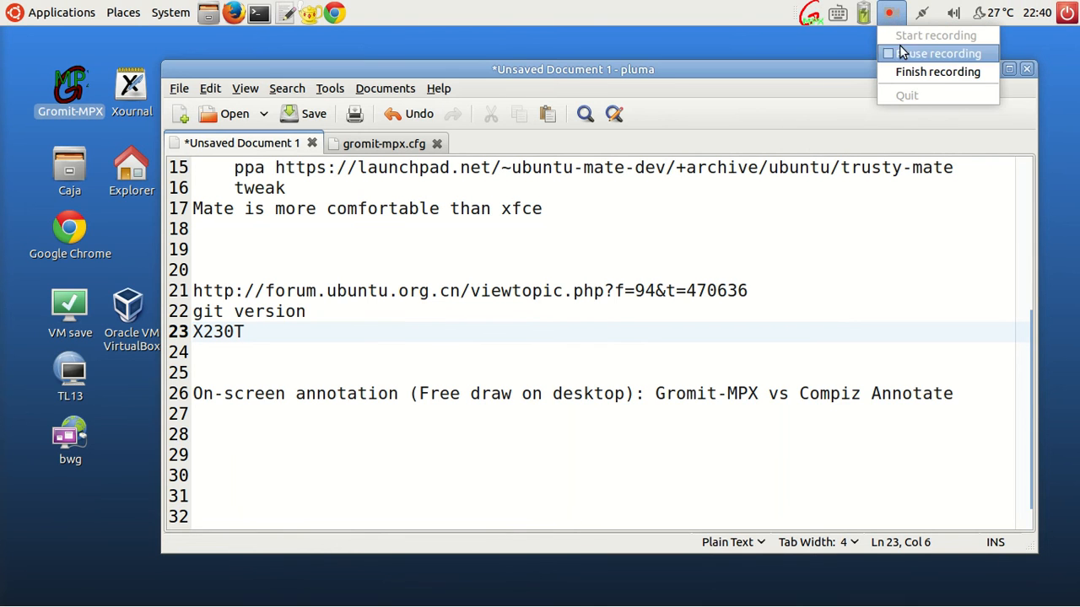